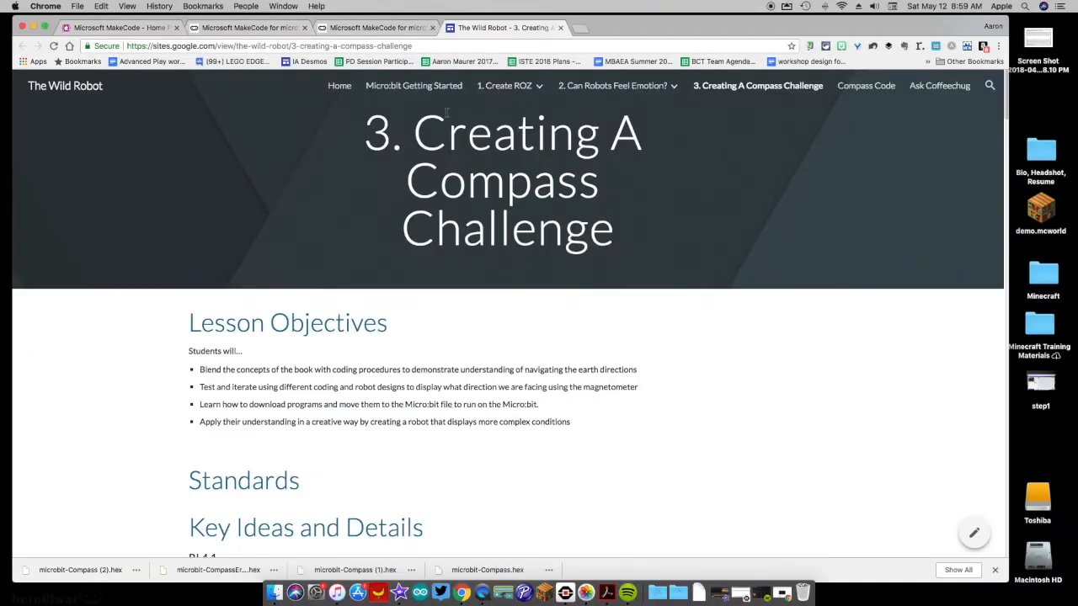
pyautogui.moveTo(442, 118)
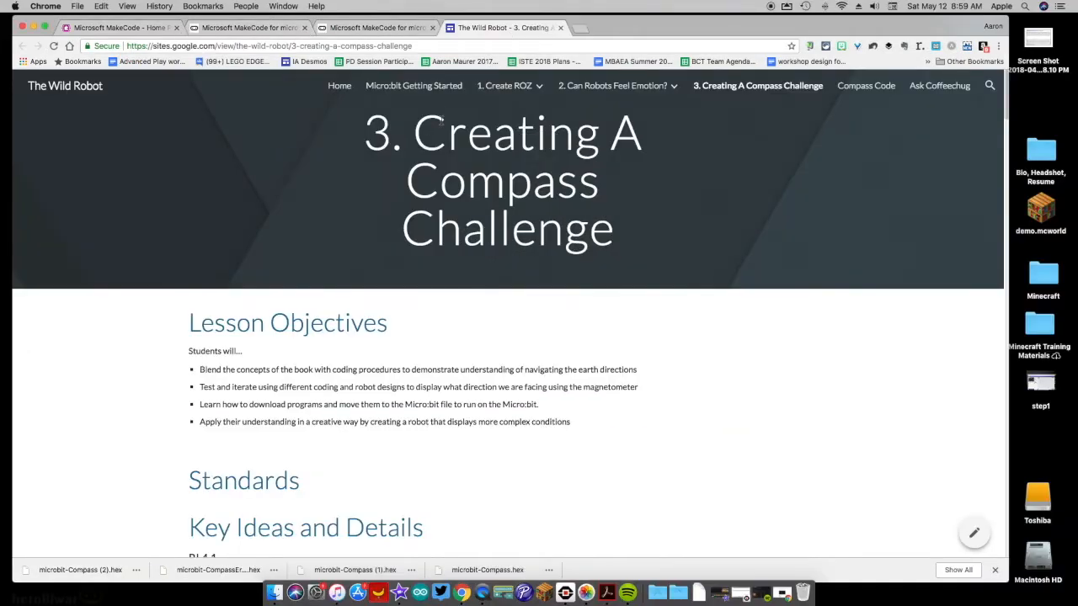
# Scroll through the lesson page and highlight the four compass heading range bullets.
pyautogui.scroll(-3)
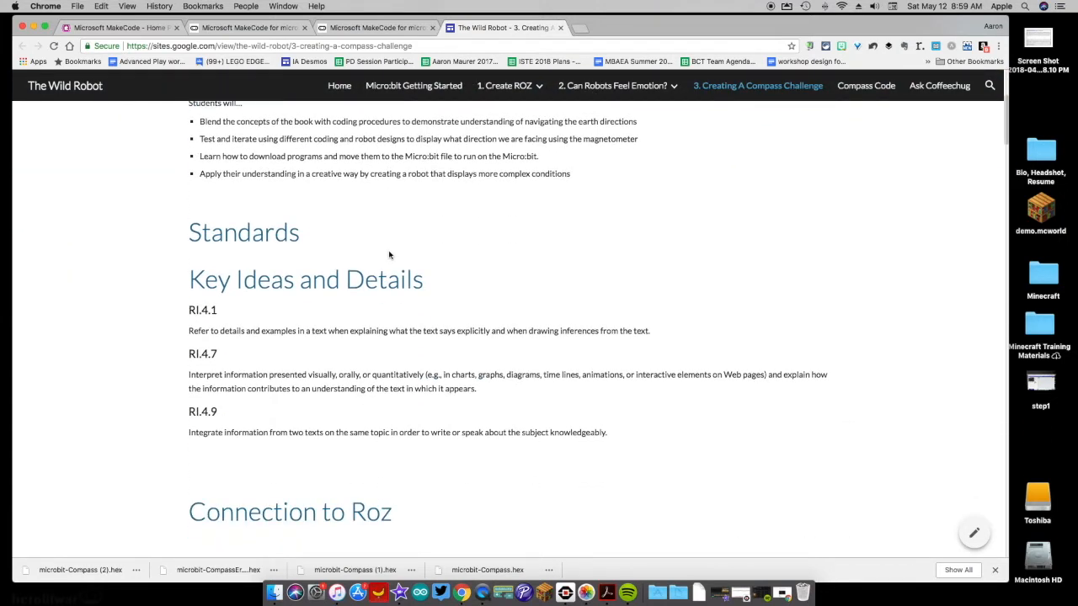
pyautogui.scroll(-3)
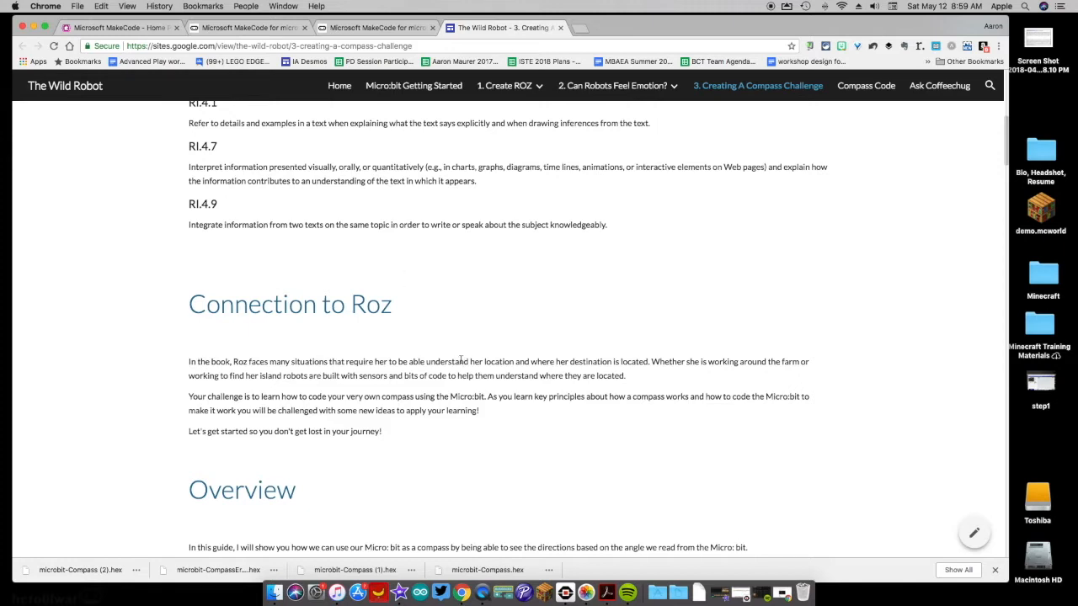
pyautogui.scroll(-3)
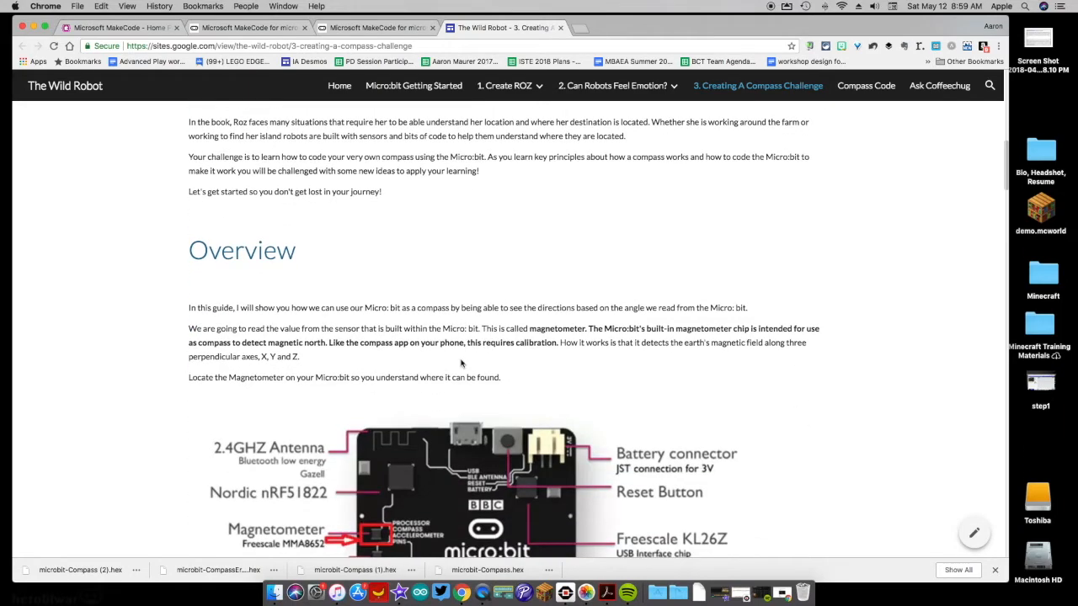
pyautogui.scroll(-3)
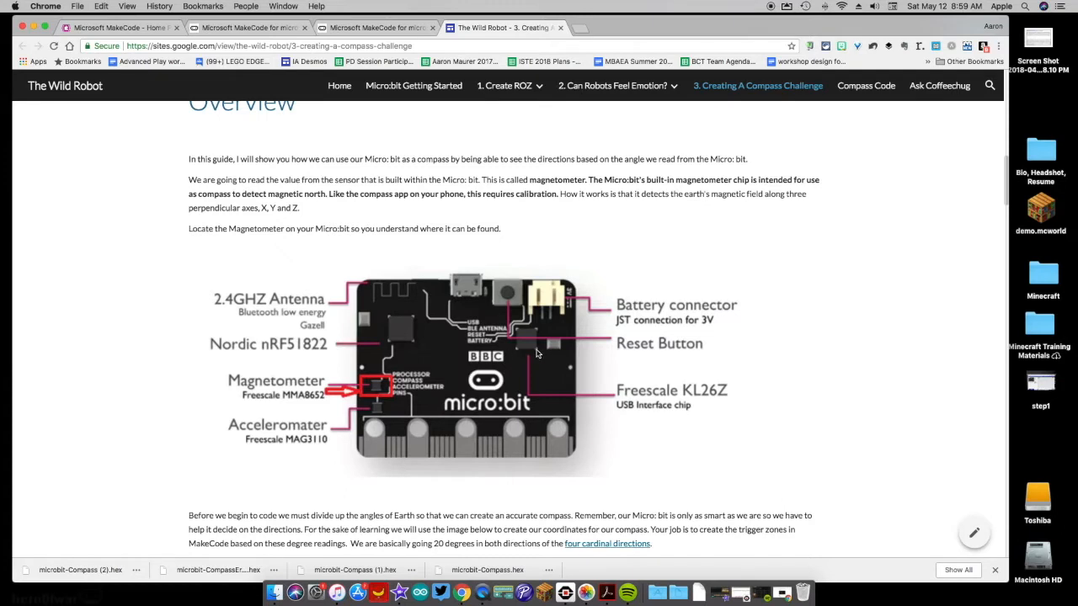
pyautogui.moveTo(229, 371)
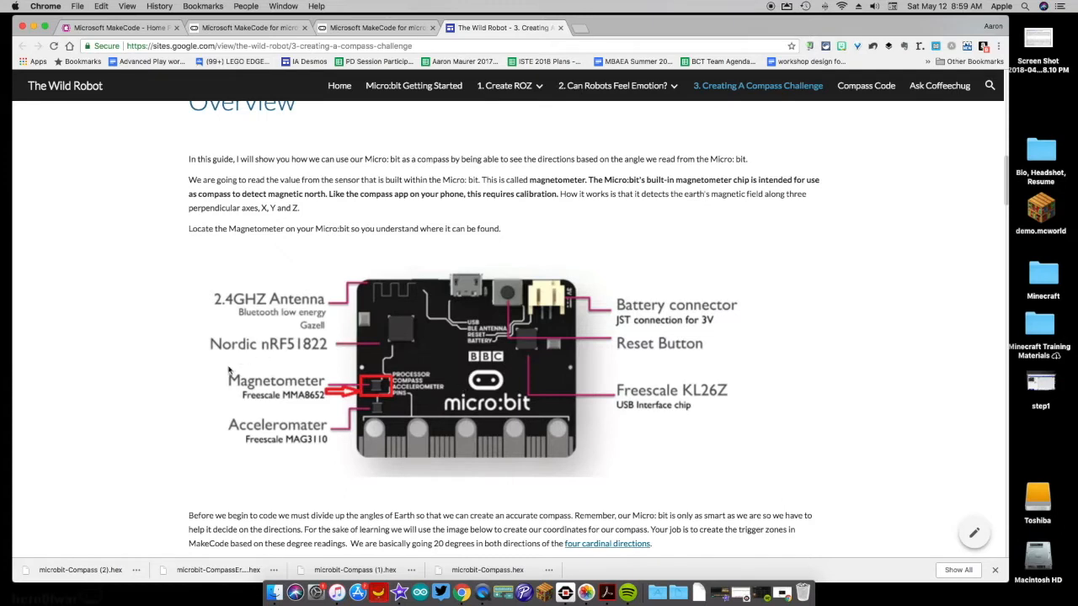
pyautogui.moveTo(362, 398)
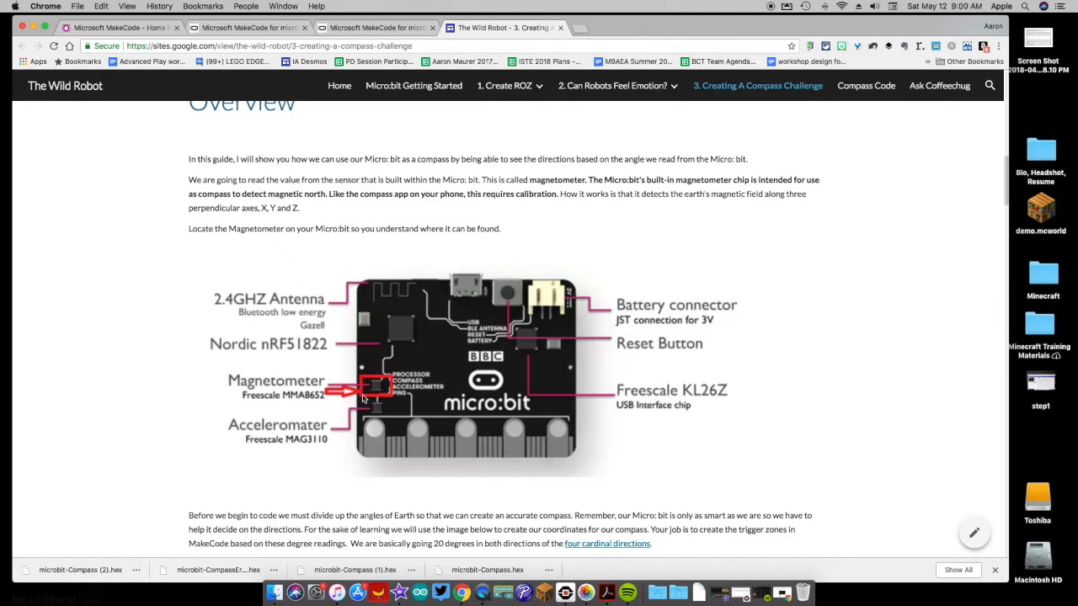
pyautogui.moveTo(413, 403)
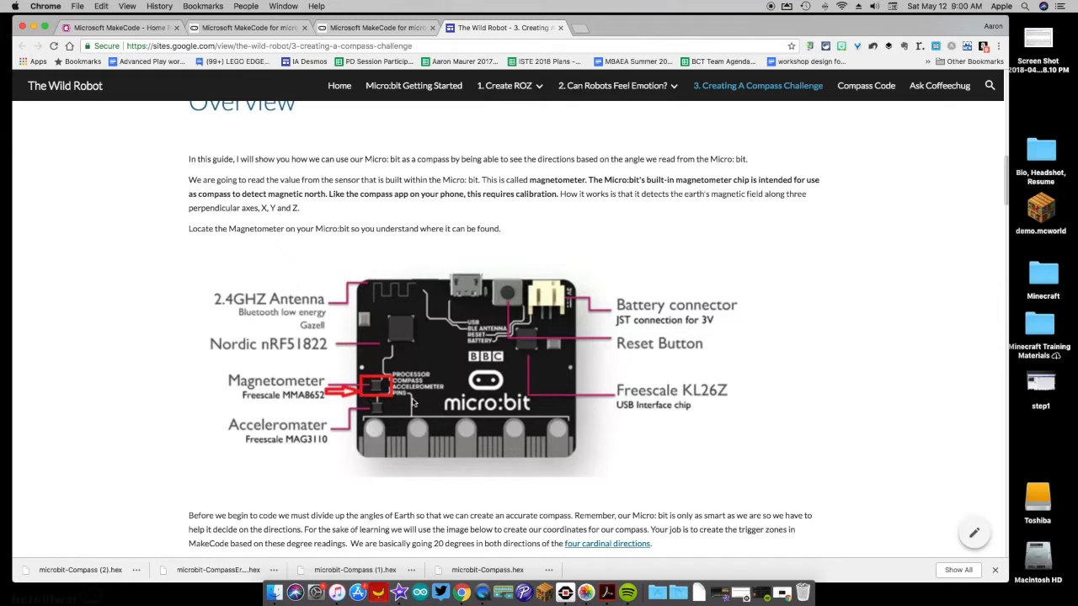
pyautogui.scroll(-3)
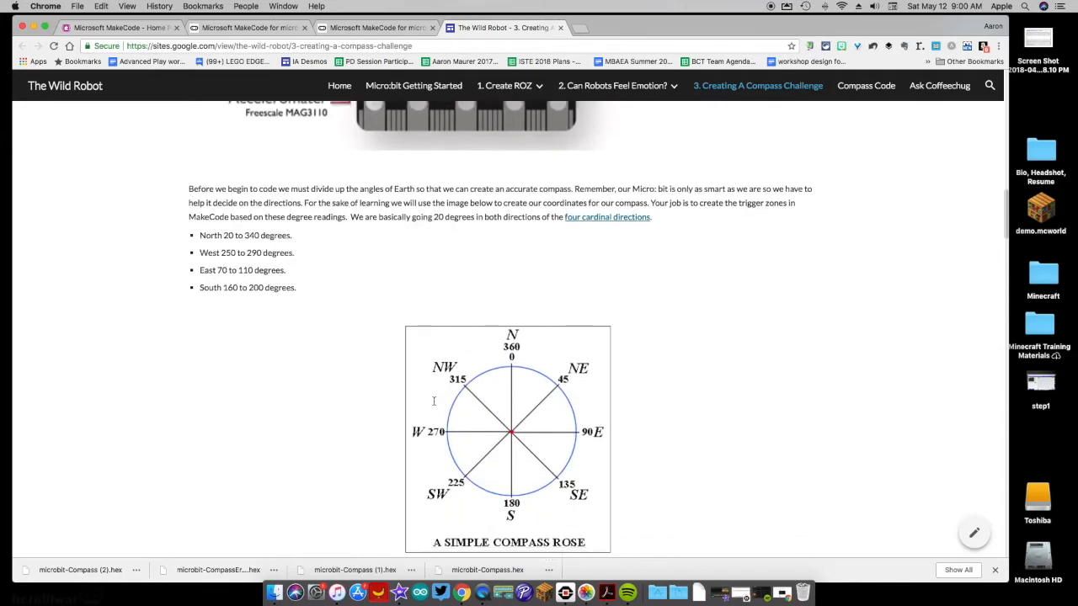
pyautogui.scroll(-3)
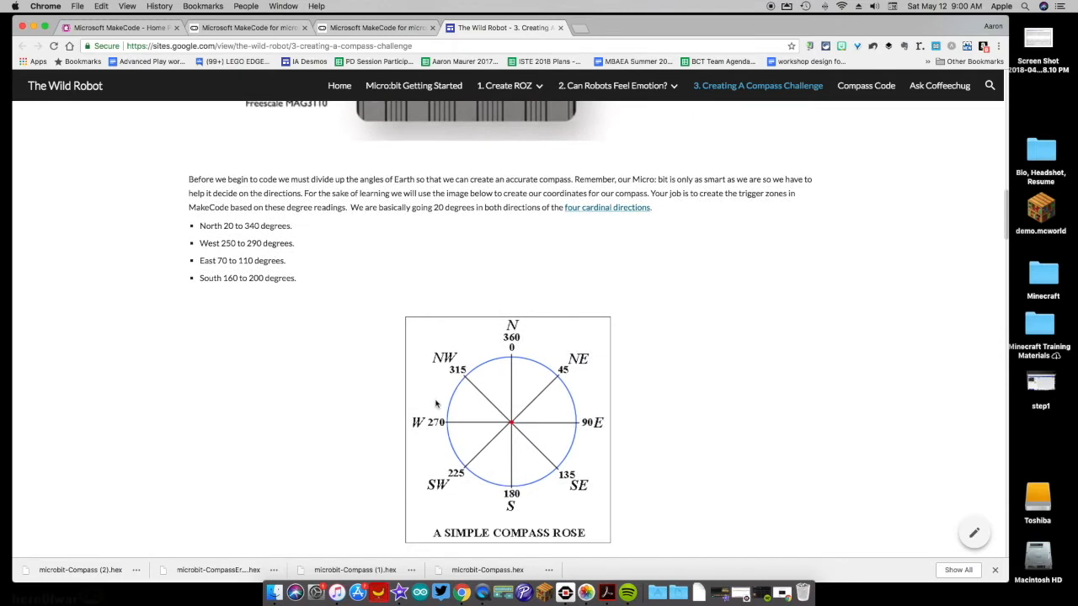
pyautogui.scroll(-3)
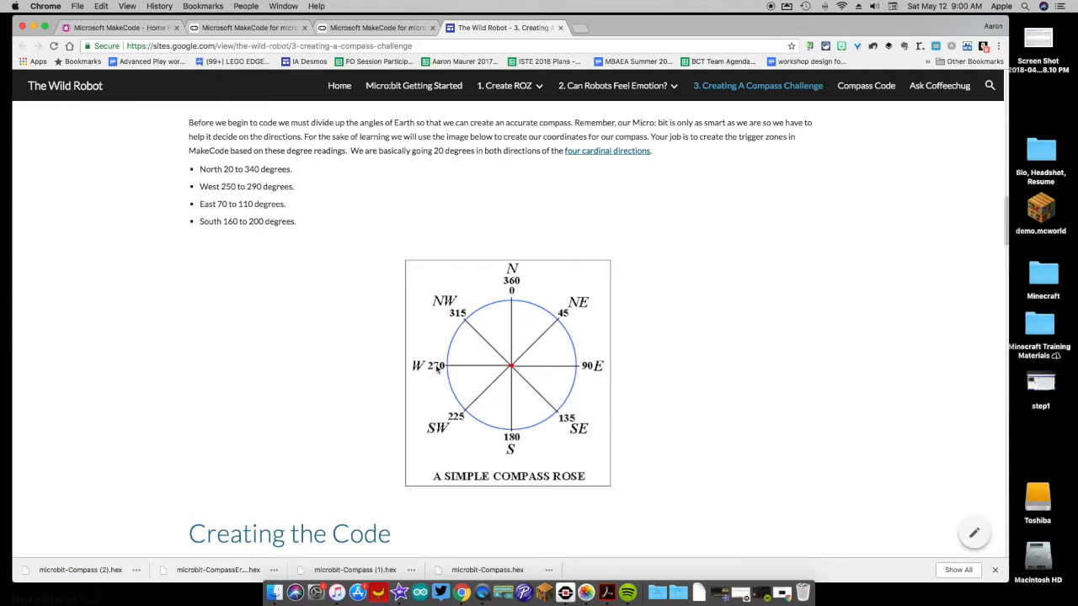
pyautogui.scroll(-3)
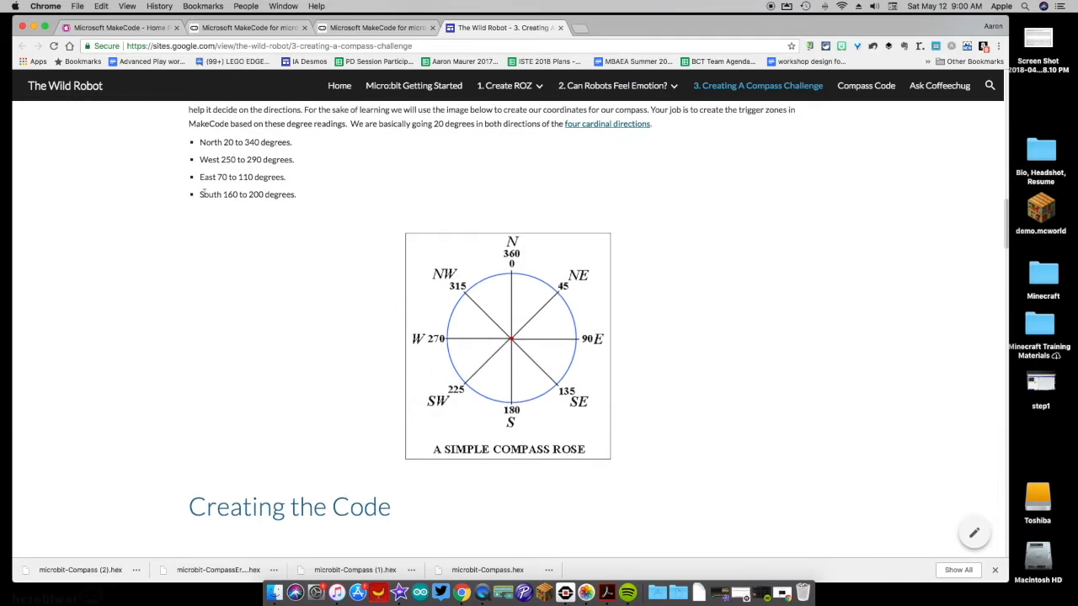
pyautogui.moveTo(199, 142); pyautogui.dragTo(290, 177)
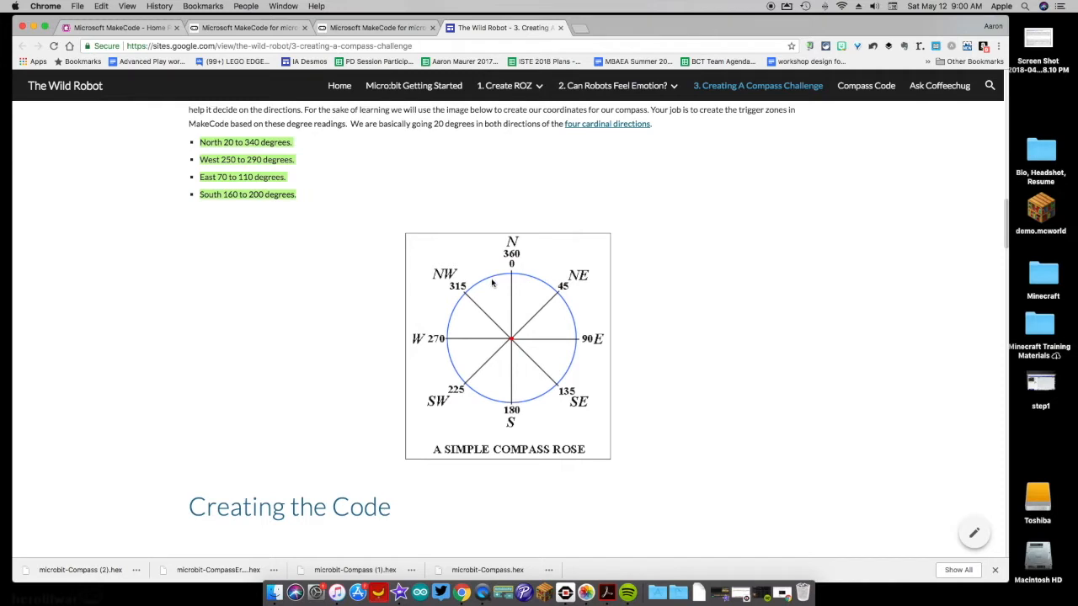
pyautogui.moveTo(462, 333)
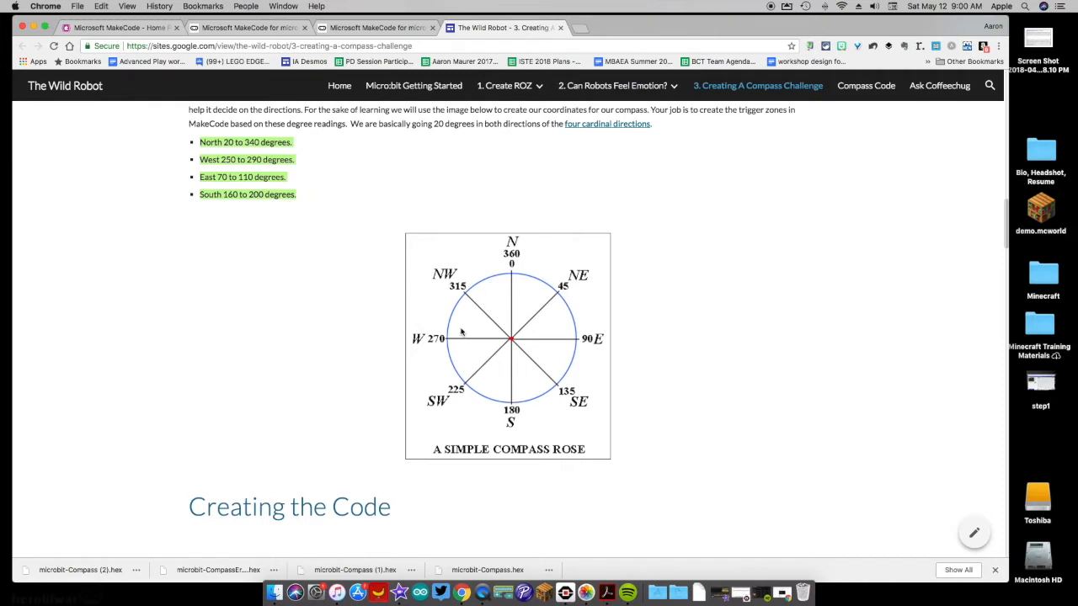
pyautogui.moveTo(530, 348)
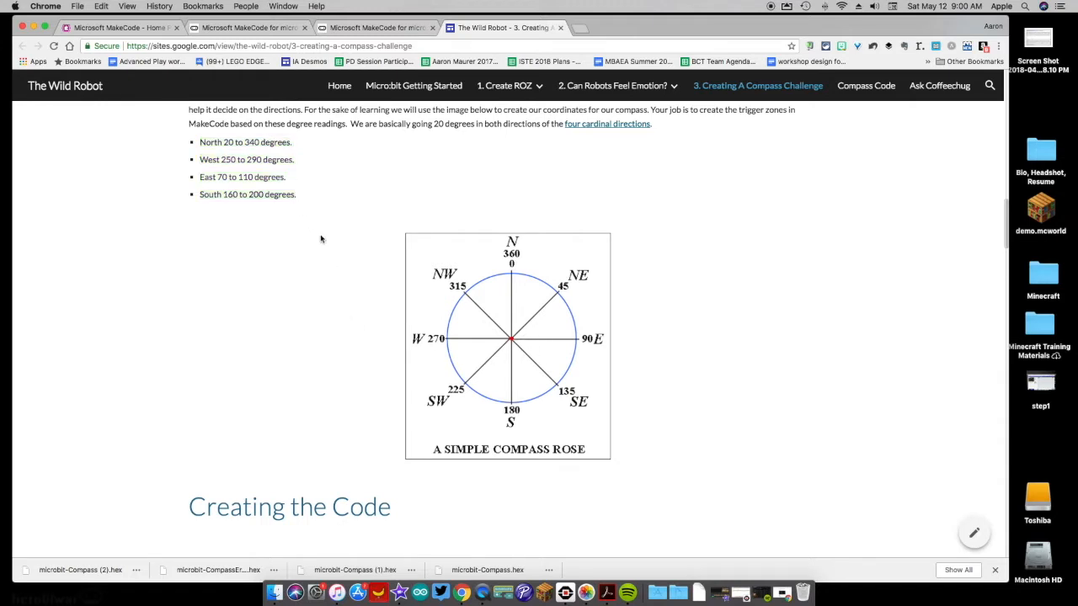
pyautogui.moveTo(381, 282)
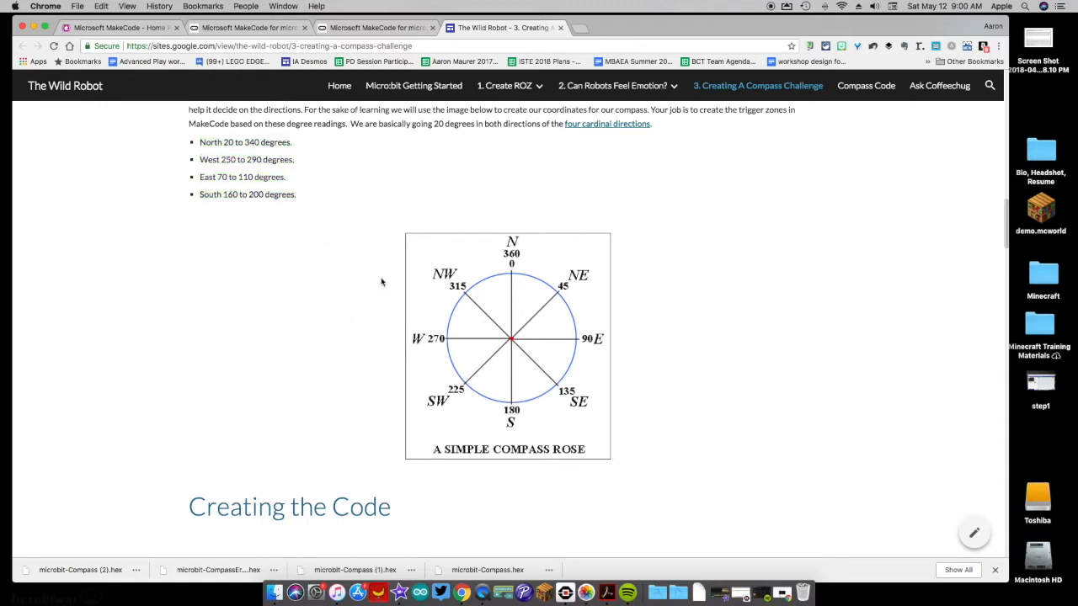
pyautogui.scroll(-3)
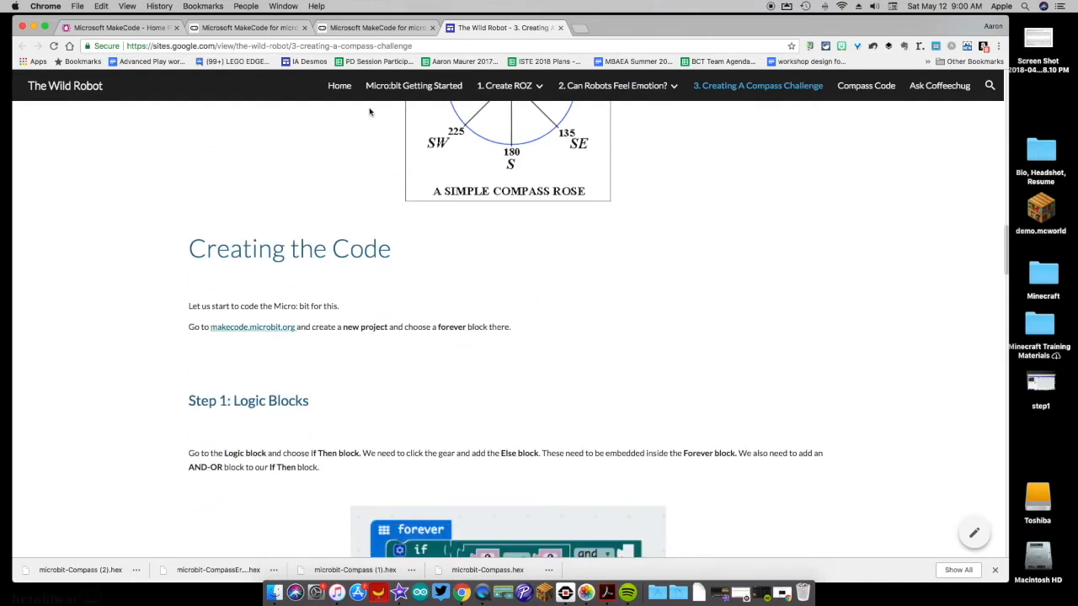
pyautogui.scroll(-3)
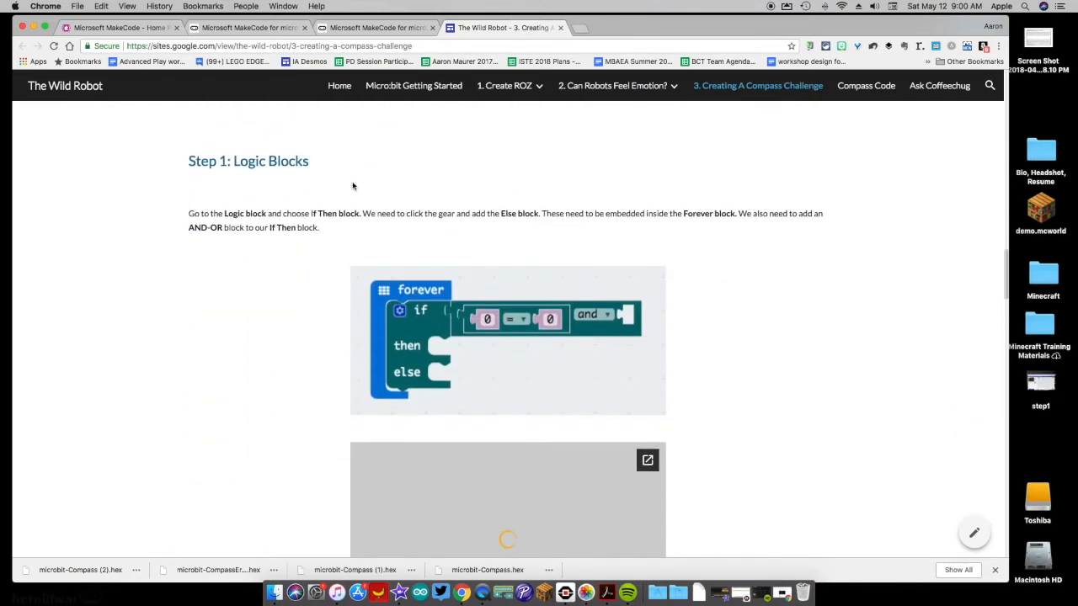
# In MakeCode, move the forever block to the workspace's top-left and close the lesson tab.
pyautogui.click(247, 27)
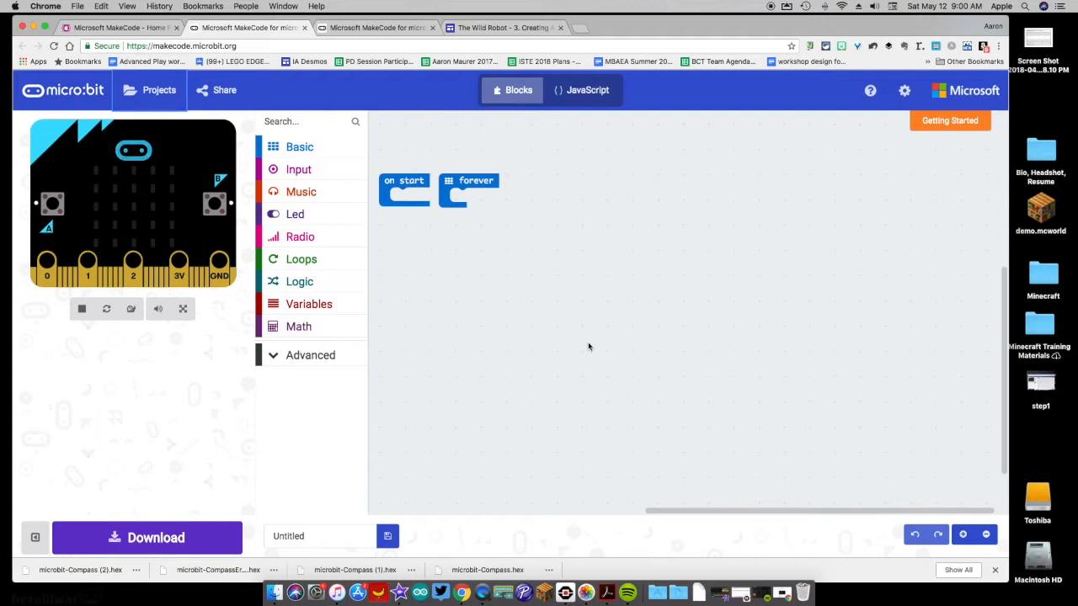
pyautogui.moveTo(566, 336)
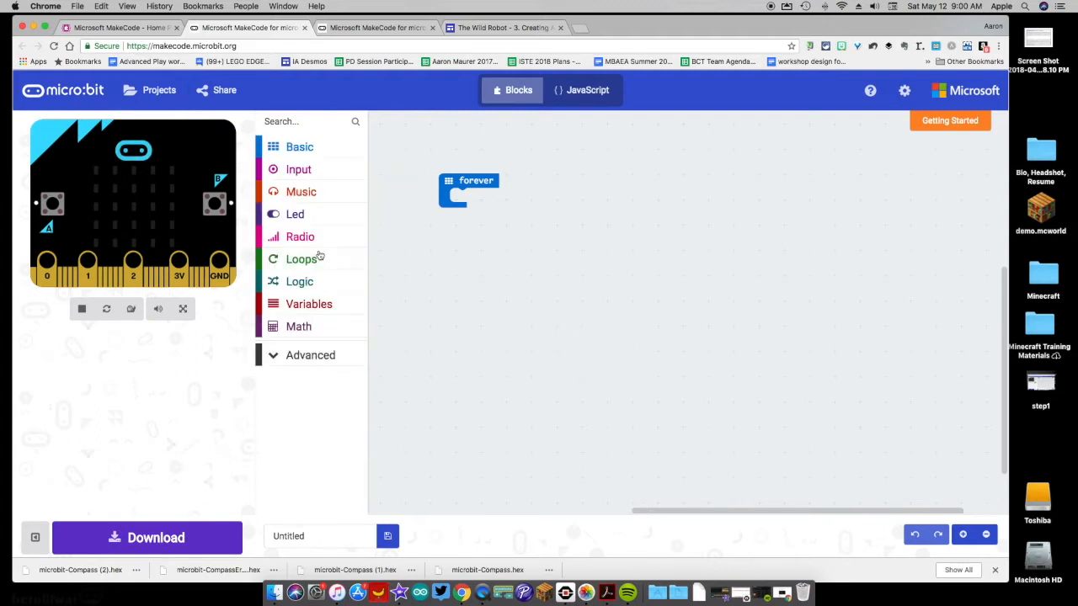
pyautogui.moveTo(476, 180); pyautogui.dragTo(435, 147)
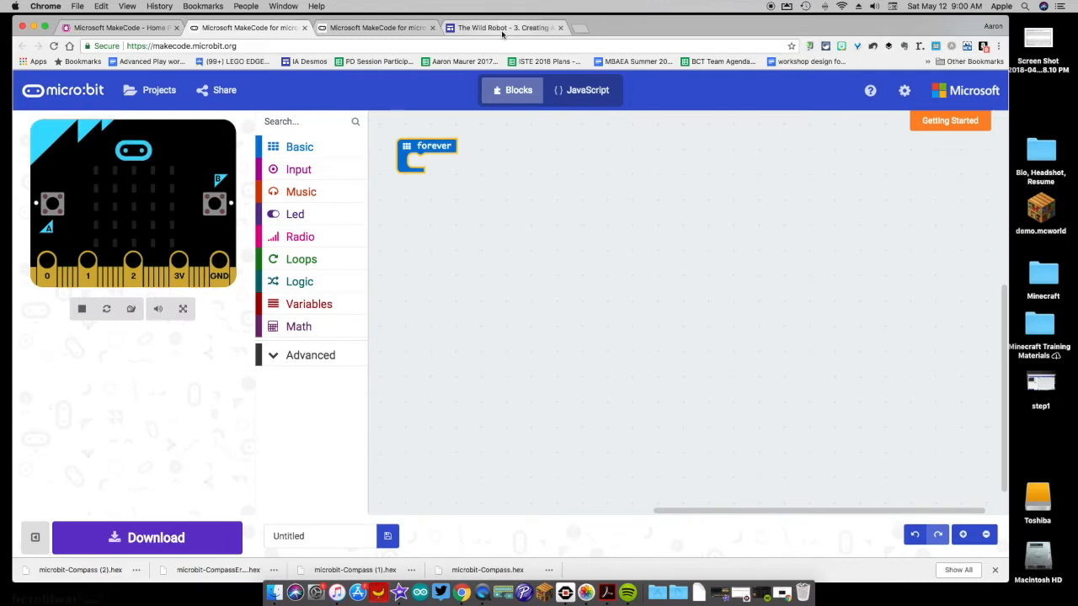
pyautogui.click(559, 27)
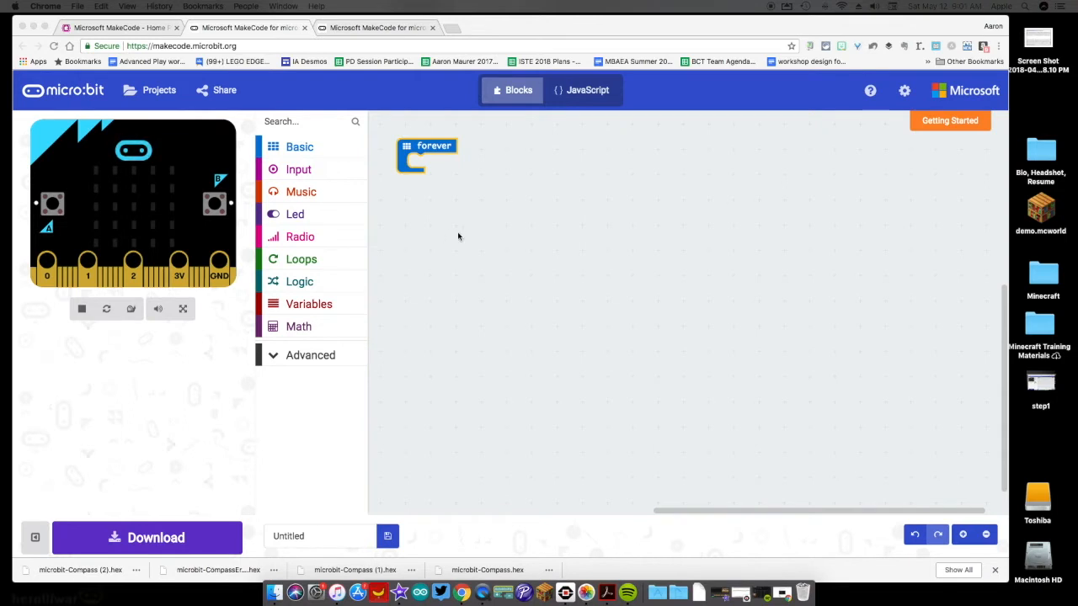
pyautogui.moveTo(492, 235)
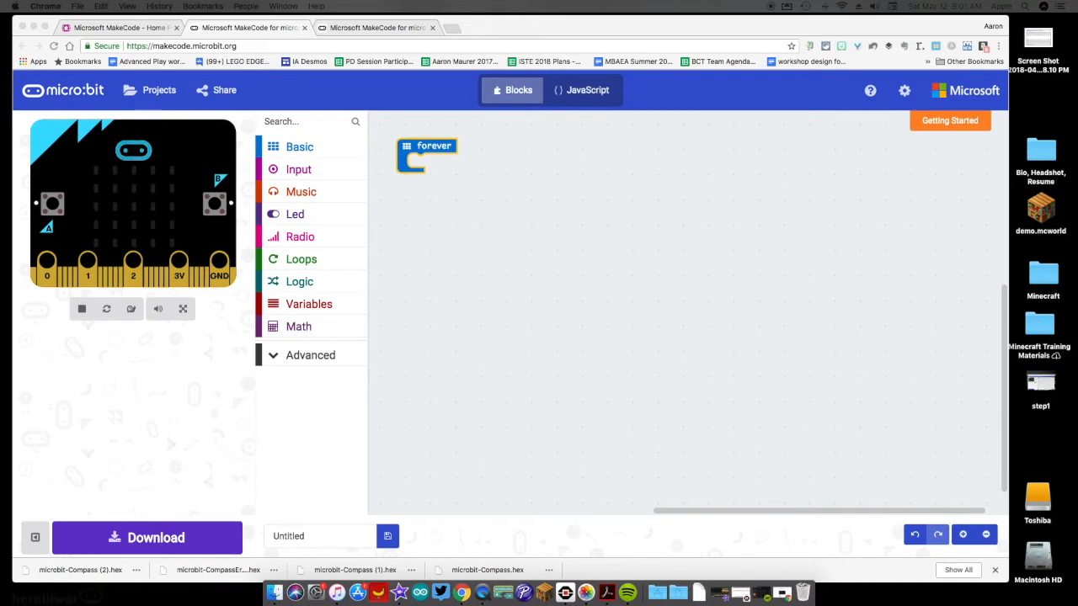
pyautogui.moveTo(363, 249)
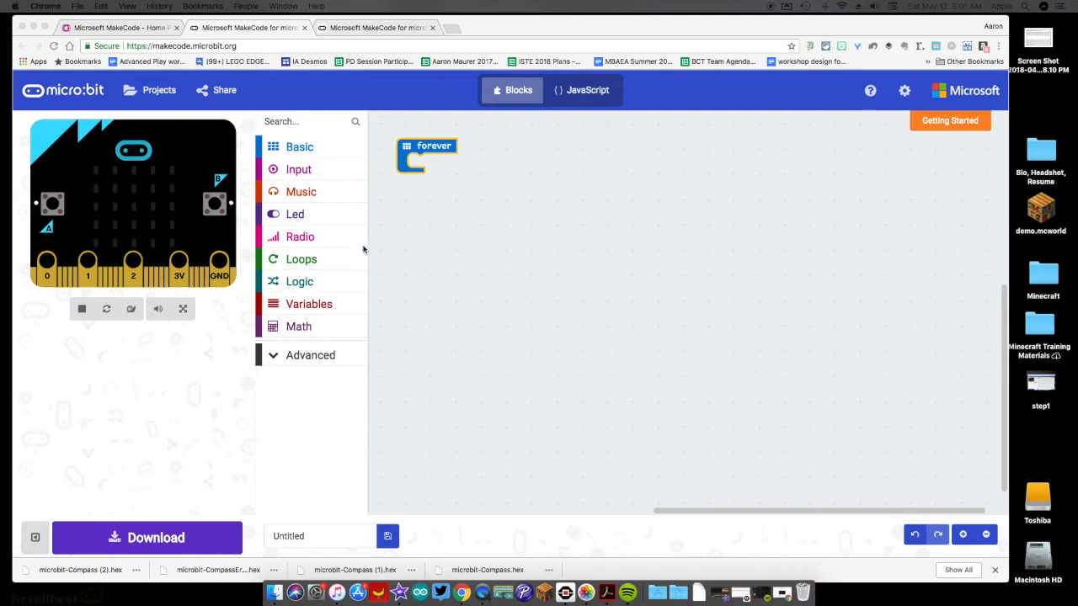
# Place a Logic if block inside forever and add three else-if branches via its gear.
pyautogui.click(299, 281)
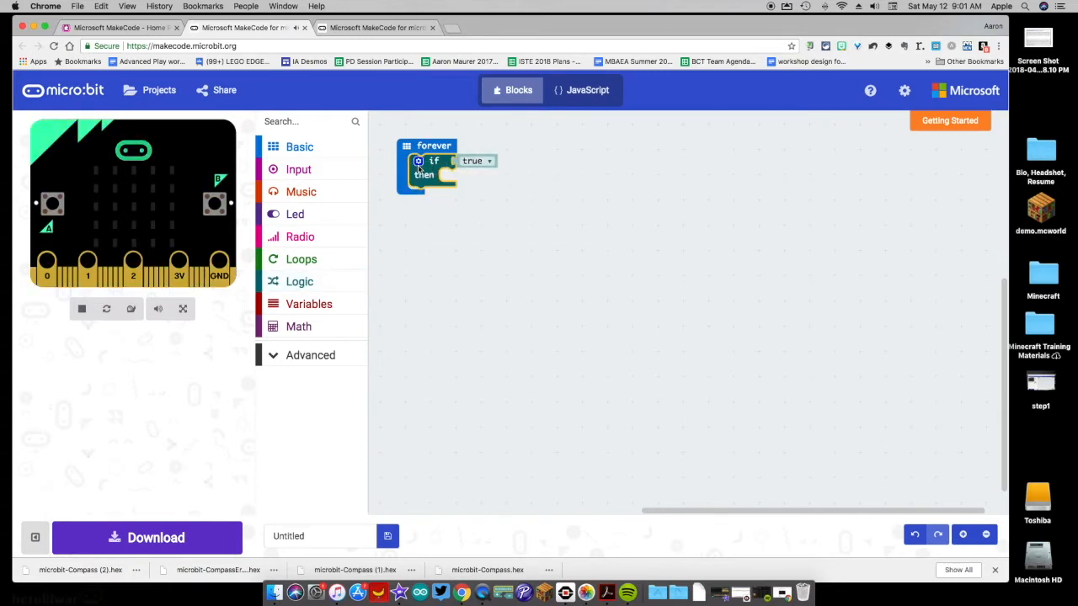
pyautogui.click(418, 161)
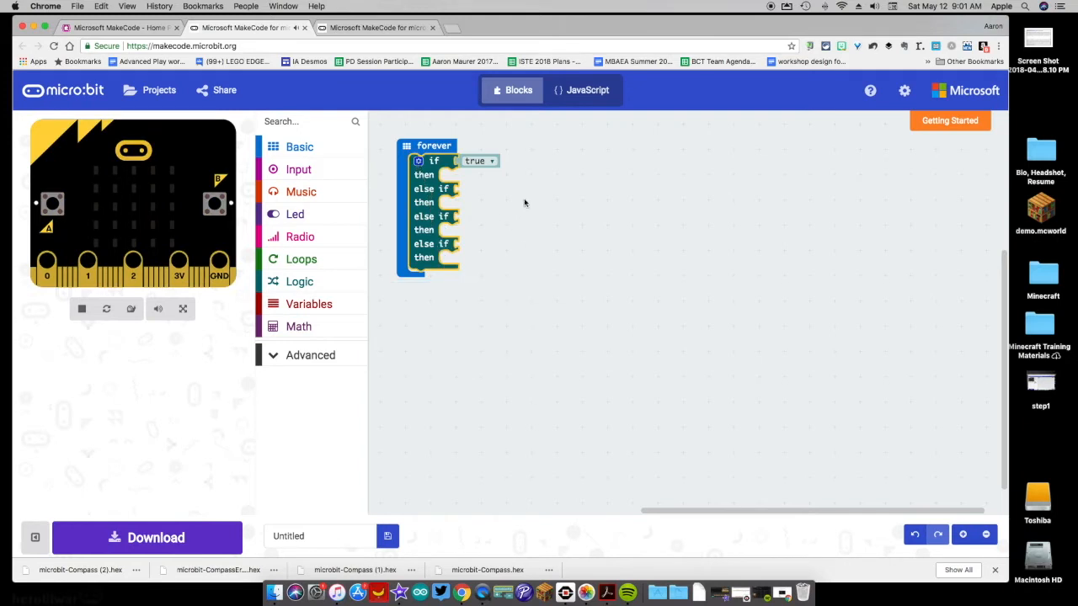
pyautogui.moveTo(491, 257)
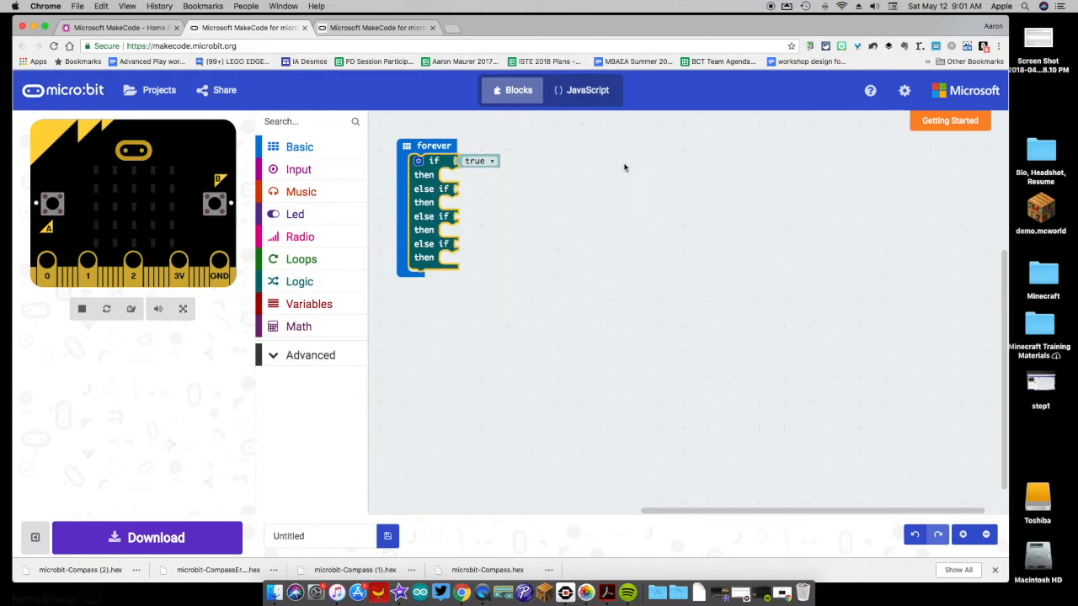
pyautogui.moveTo(563, 166)
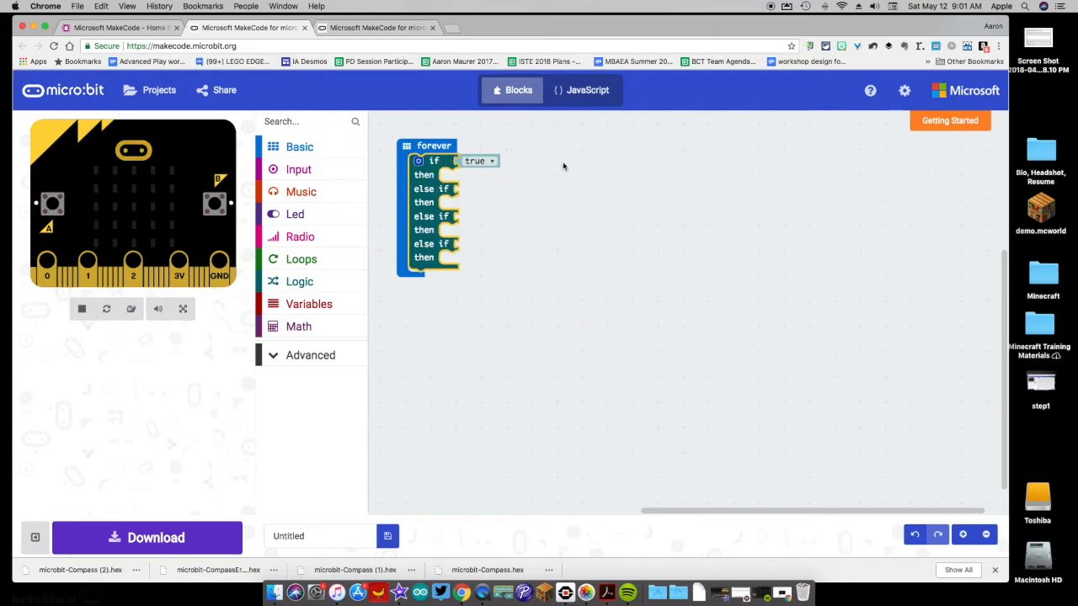
pyautogui.moveTo(466, 261)
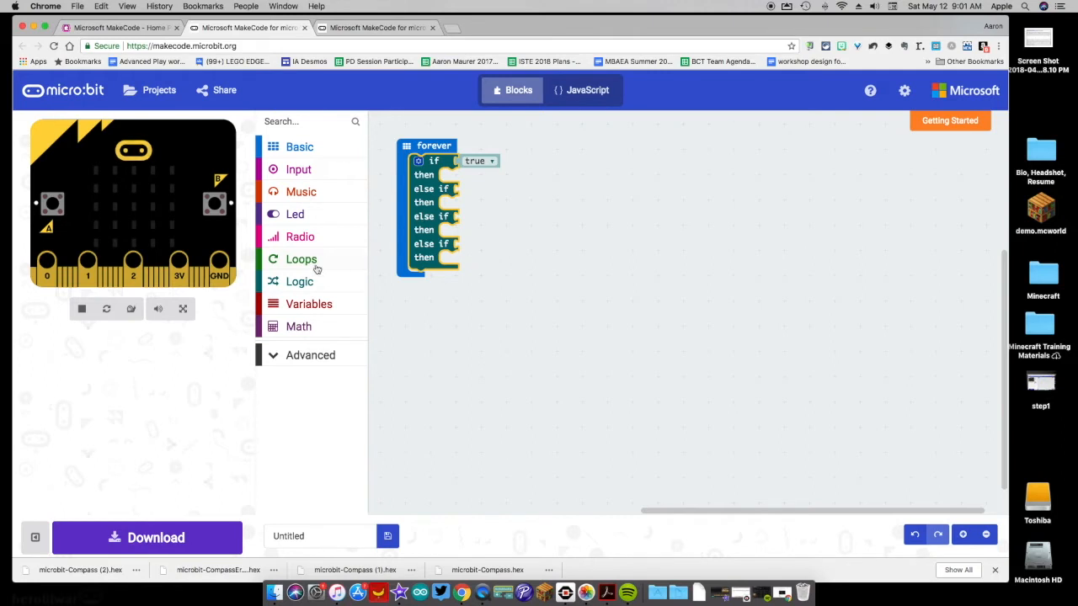
# Fill the if condition with 'compass heading = 0 and compass heading = 0'.
pyautogui.click(300, 282)
pyautogui.write('compass')
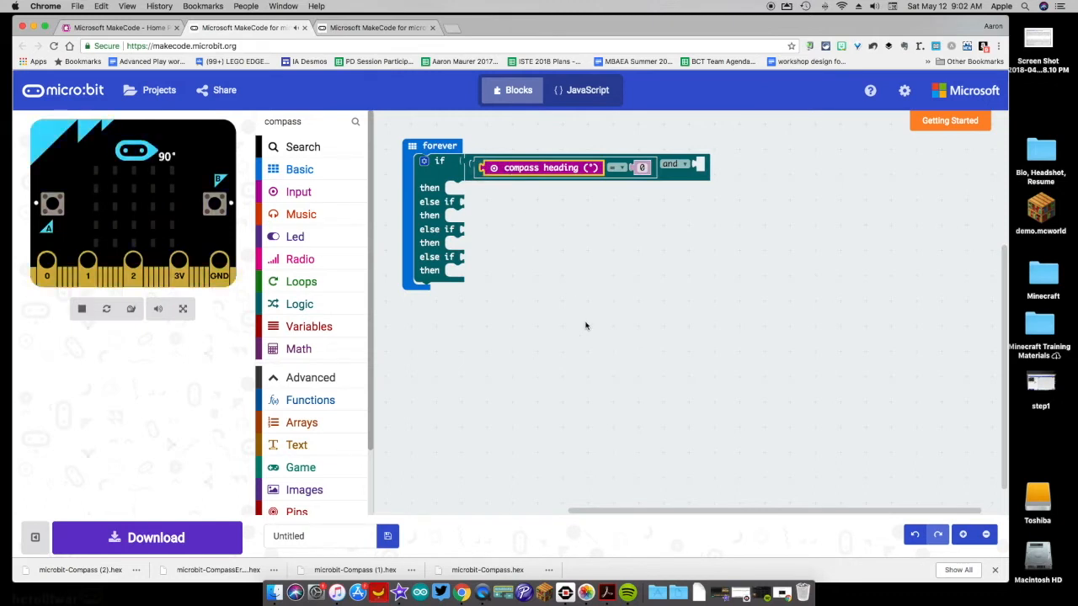
pyautogui.click(300, 304)
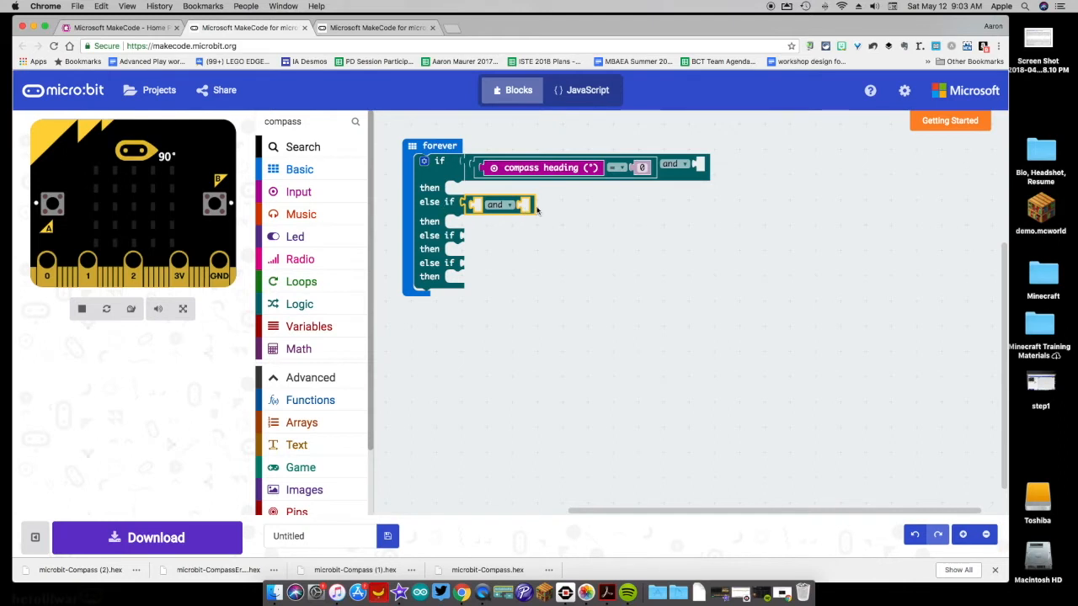
pyautogui.click(300, 304)
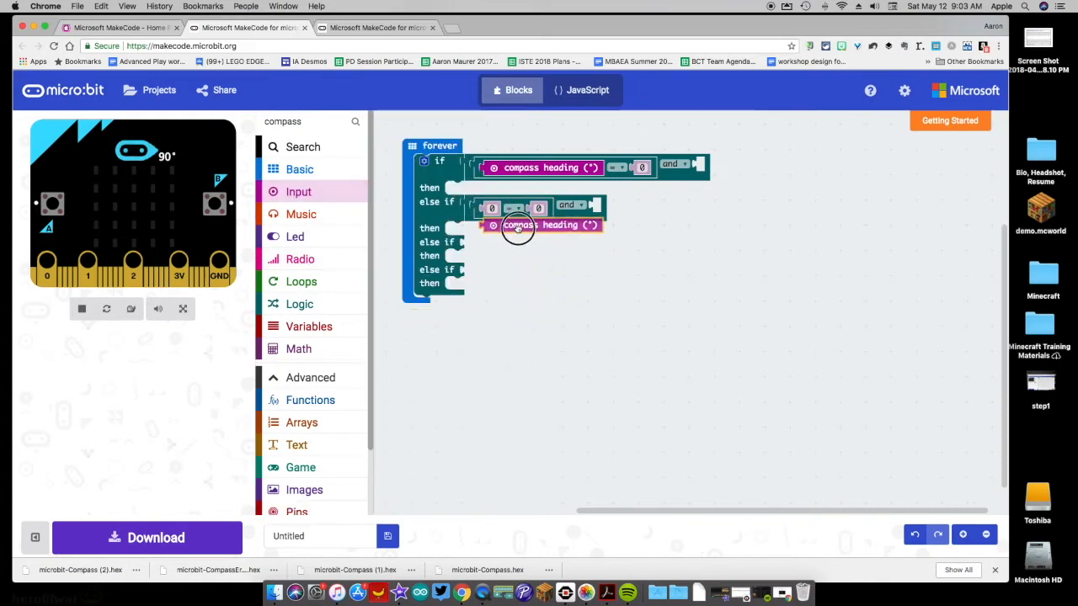
pyautogui.moveTo(518, 225); pyautogui.dragTo(543, 208)
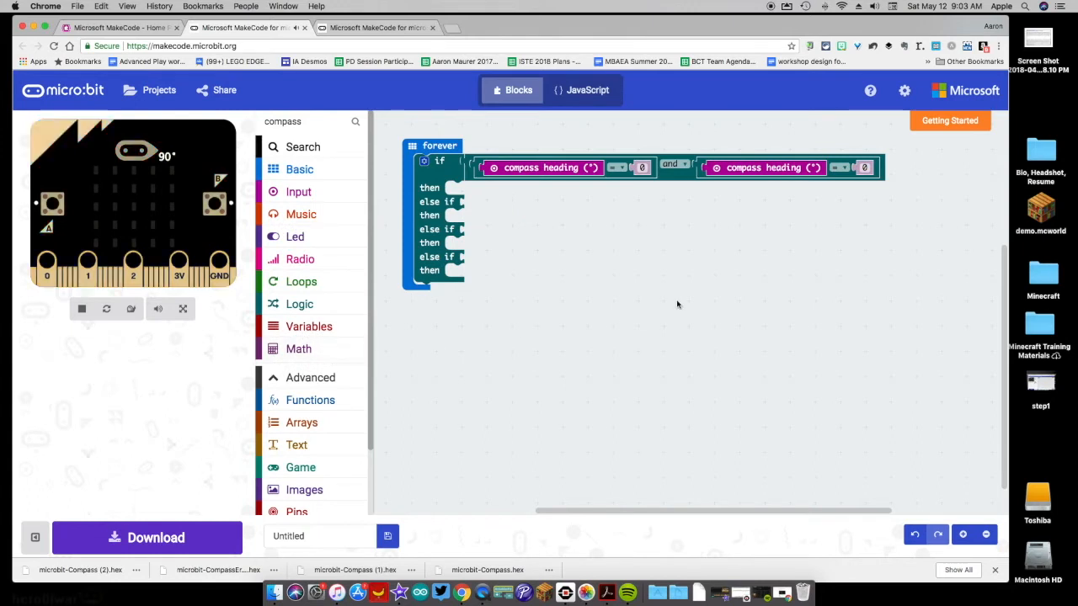
pyautogui.click(440, 146)
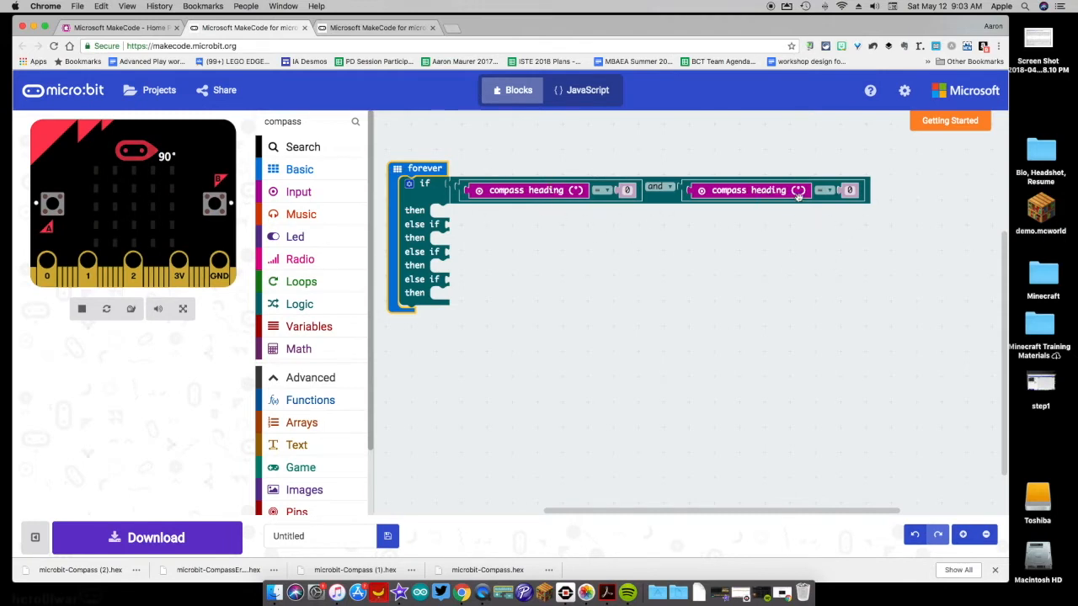
pyautogui.moveTo(796, 189)
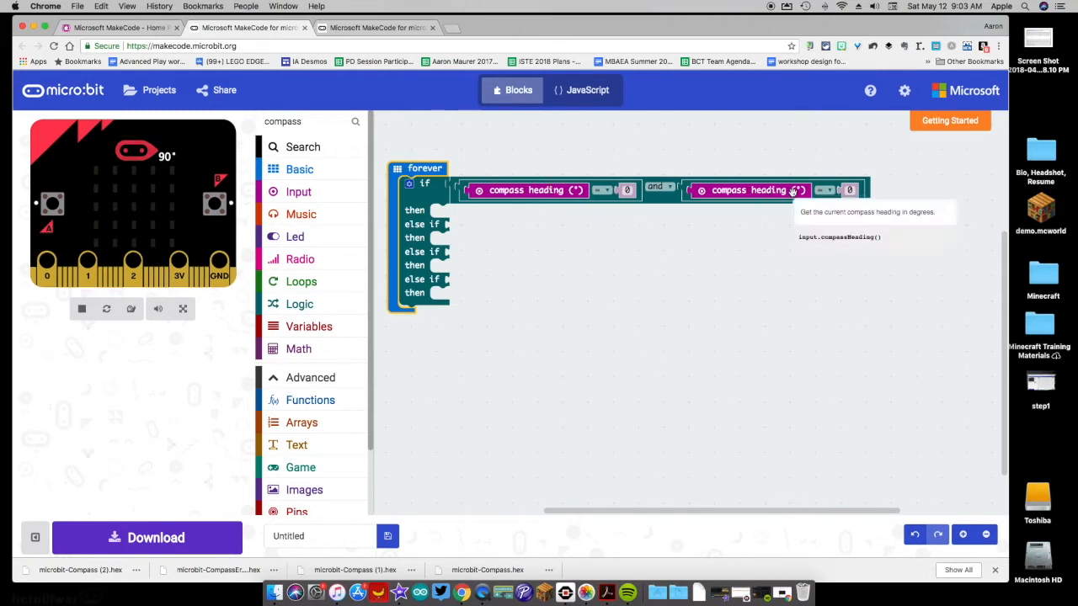
pyautogui.click(299, 170)
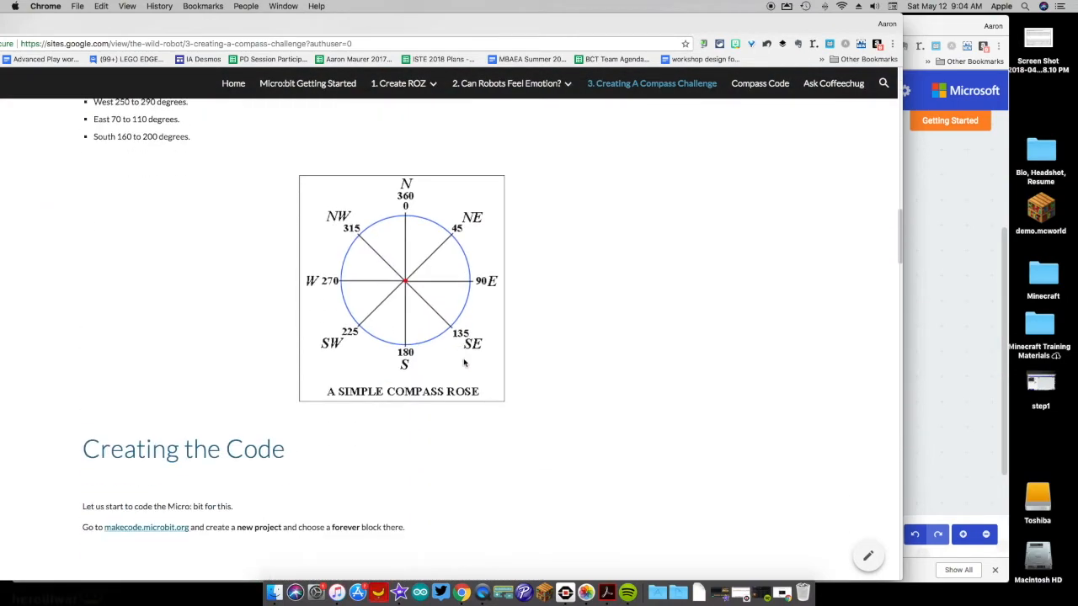
# Scroll the compass challenge page to the degree ranges and compass rose.
pyautogui.scroll(3)
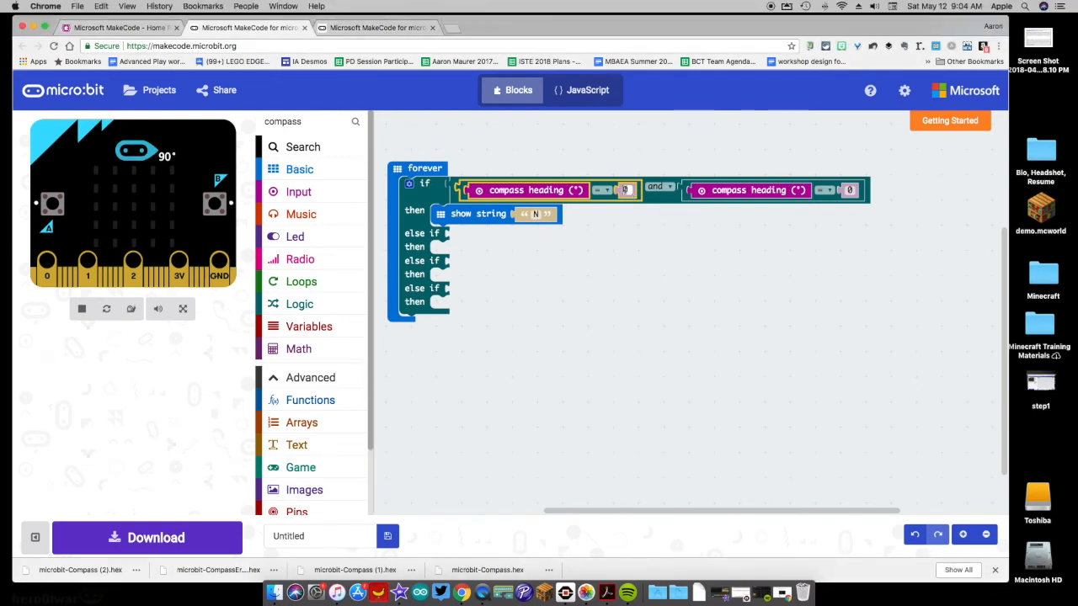
# Make the north condition read compass heading ≥ 340 or compass heading ≤ 20.
pyautogui.write('340')
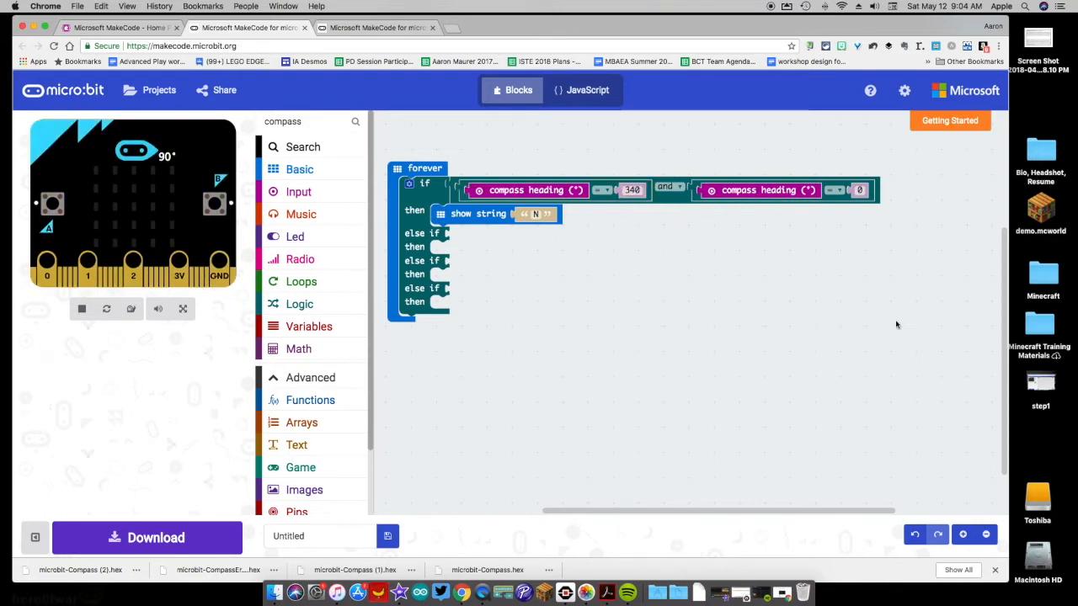
pyautogui.click(601, 189)
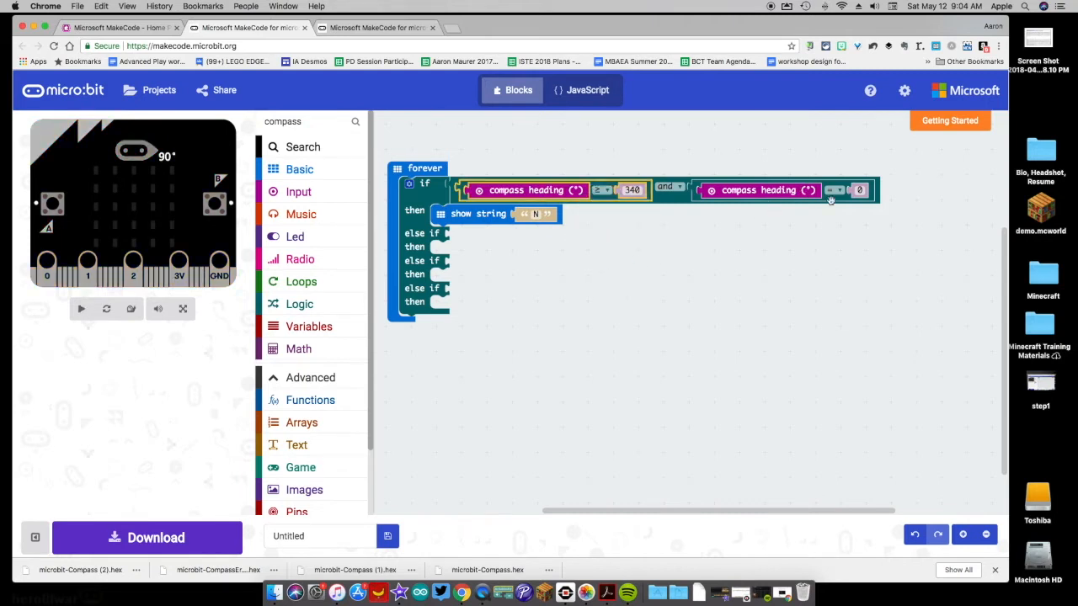
pyautogui.click(80, 308)
pyautogui.write('2')
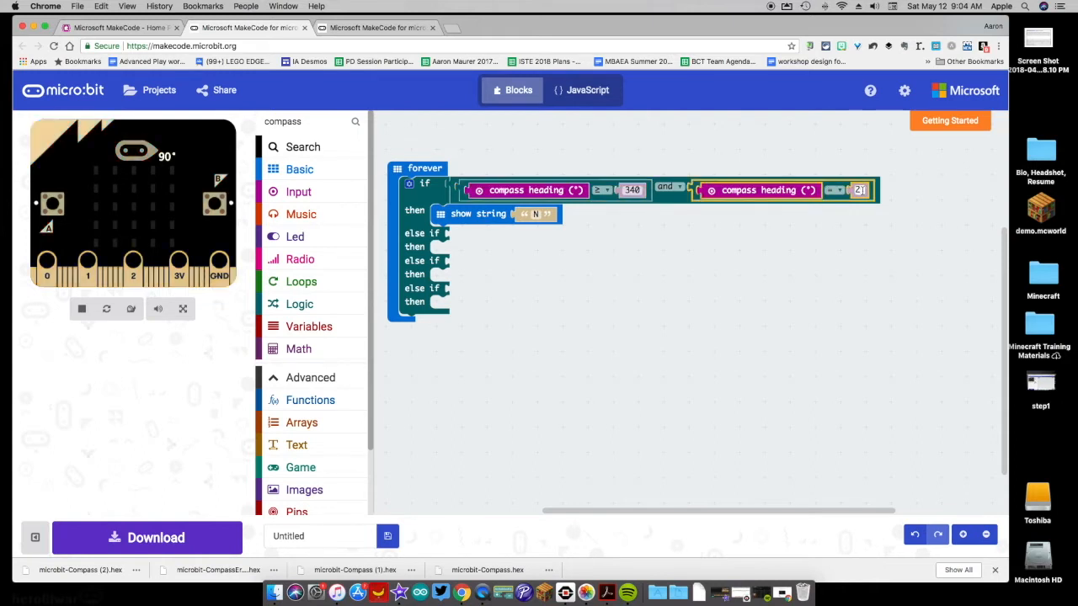
pyautogui.click(834, 189)
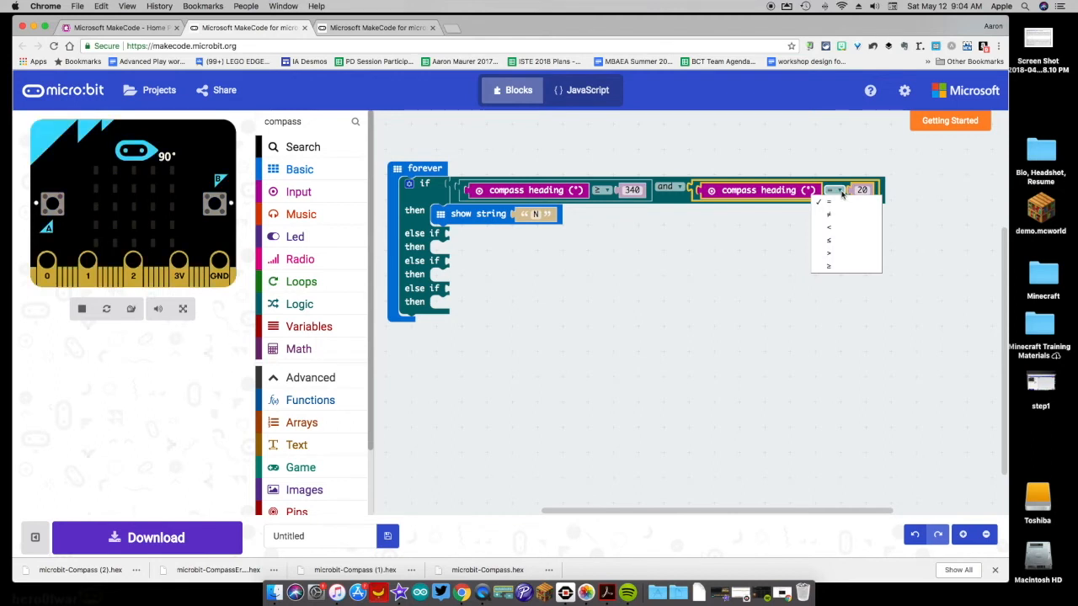
pyautogui.click(828, 240)
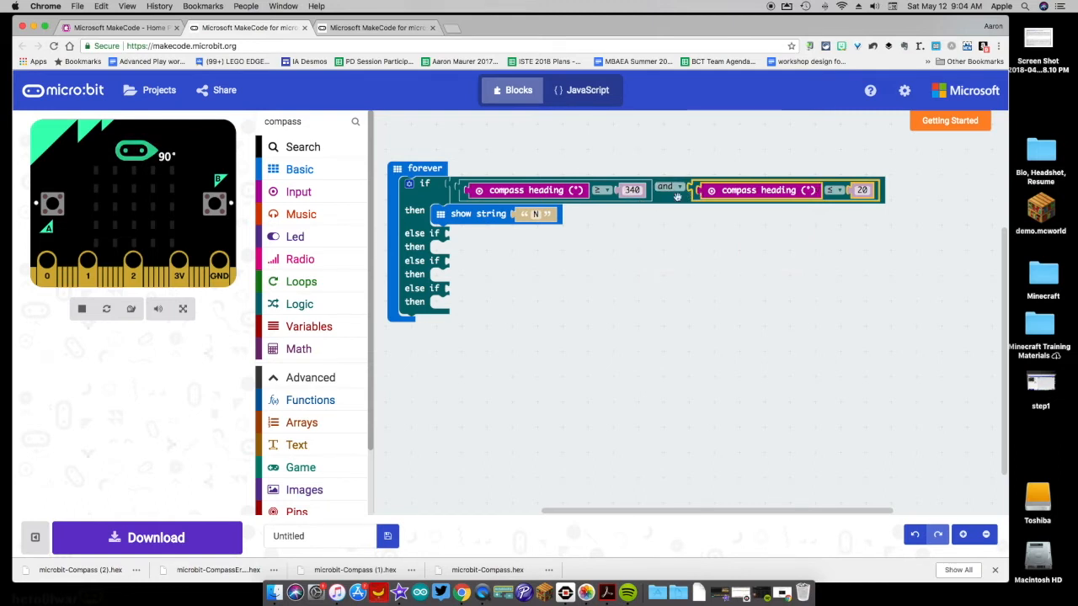
pyautogui.click(665, 186)
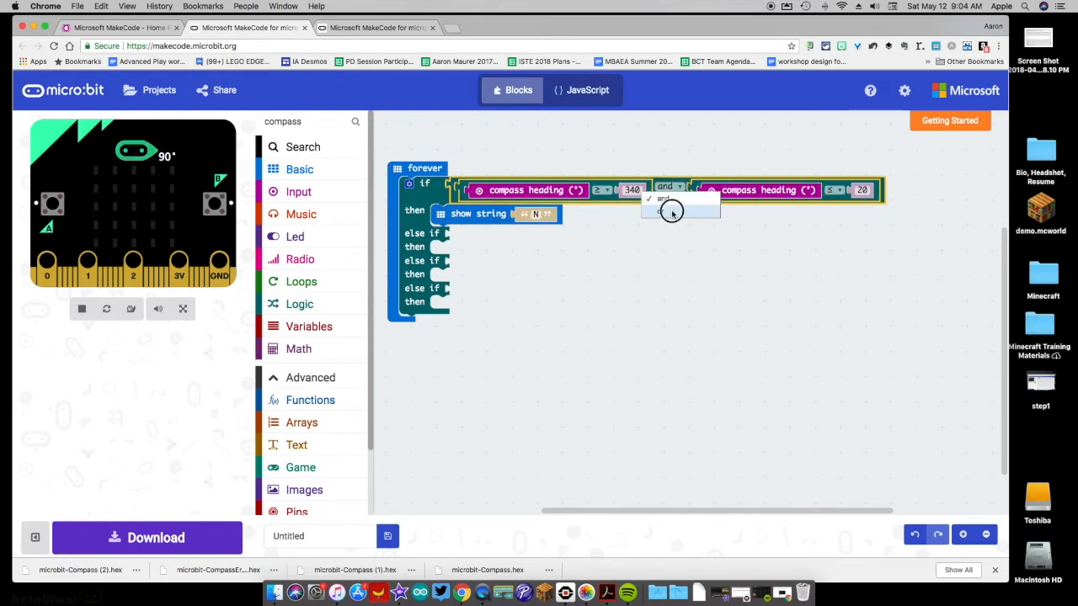
pyautogui.click(663, 198)
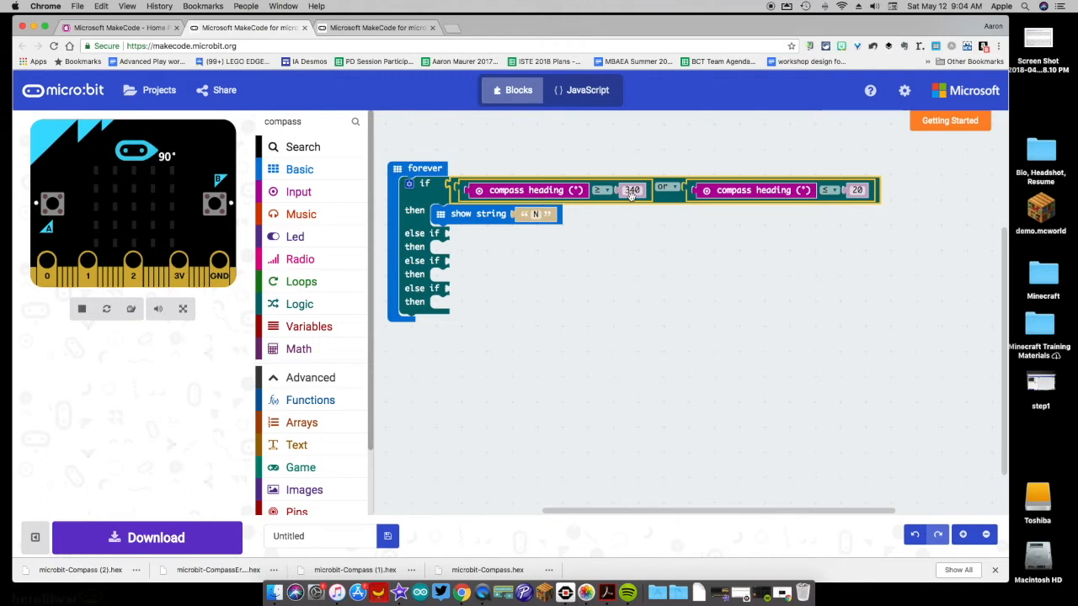
pyautogui.click(633, 189)
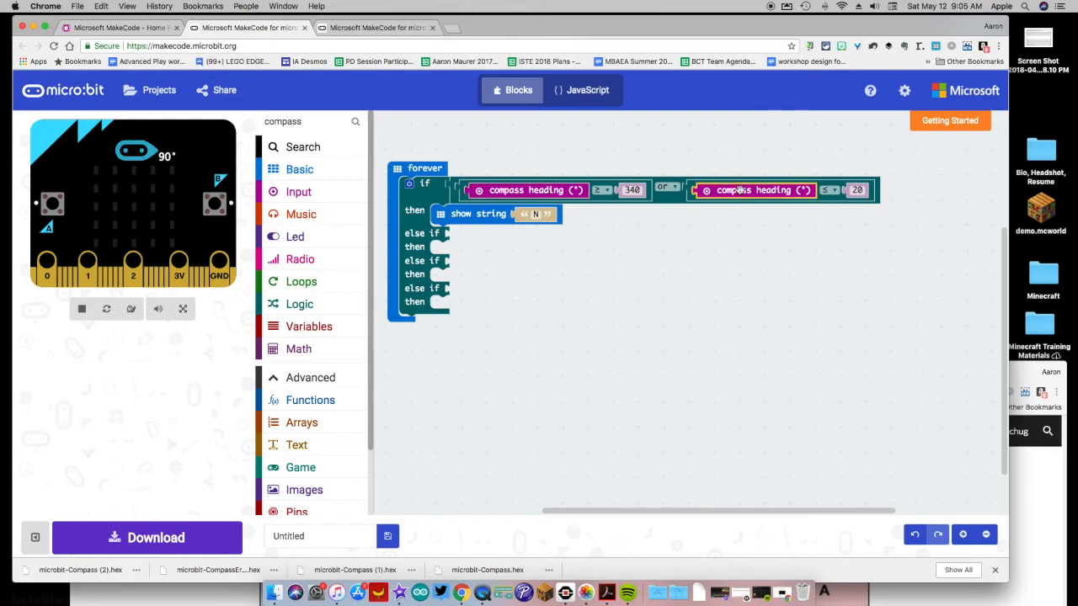
pyautogui.moveTo(754, 189)
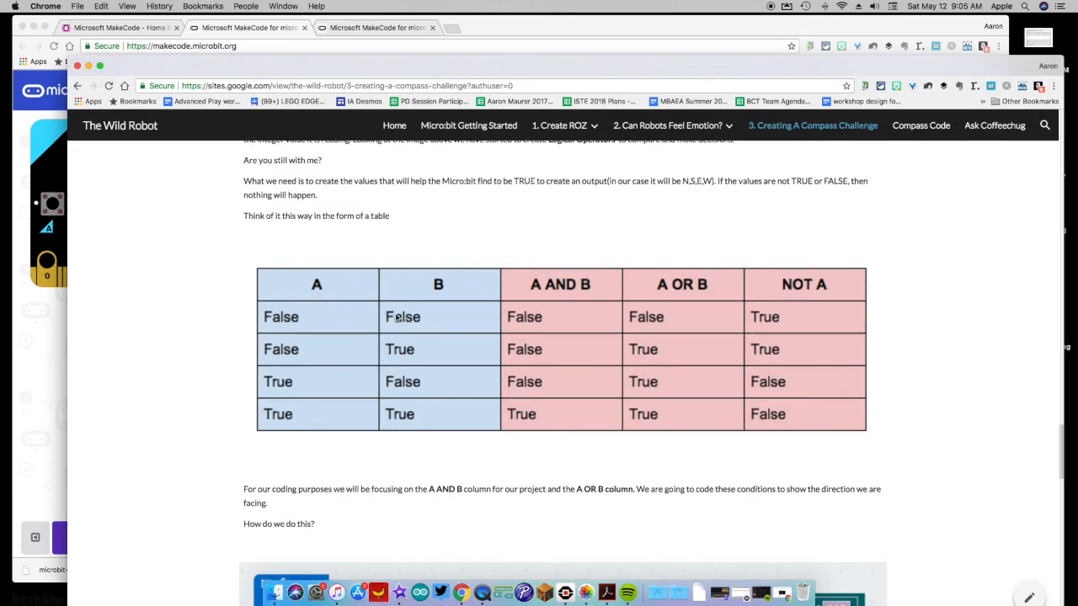
pyautogui.moveTo(531, 307)
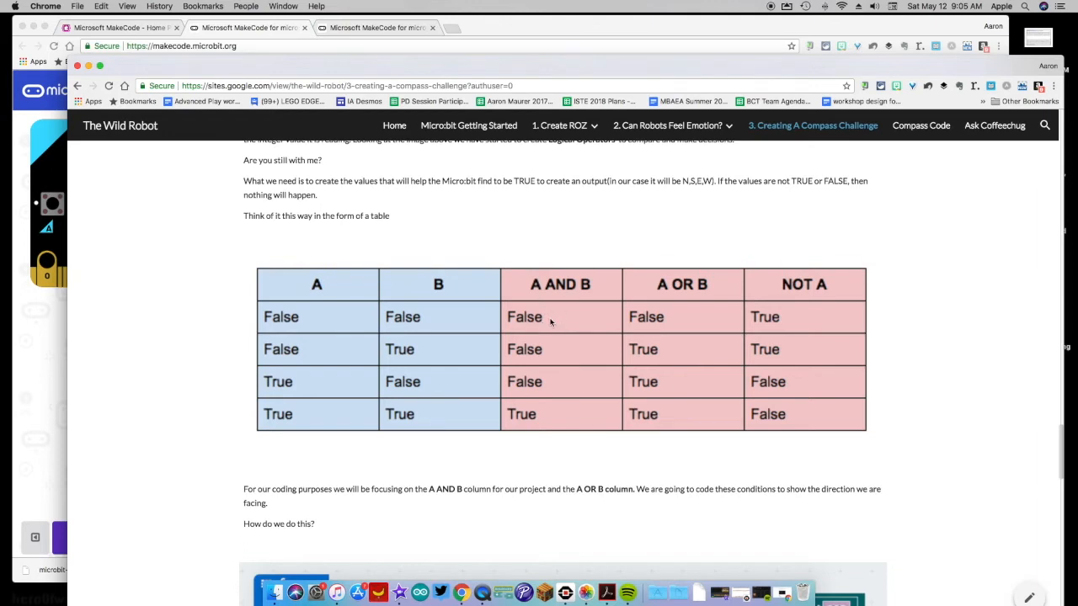
pyautogui.moveTo(714, 294)
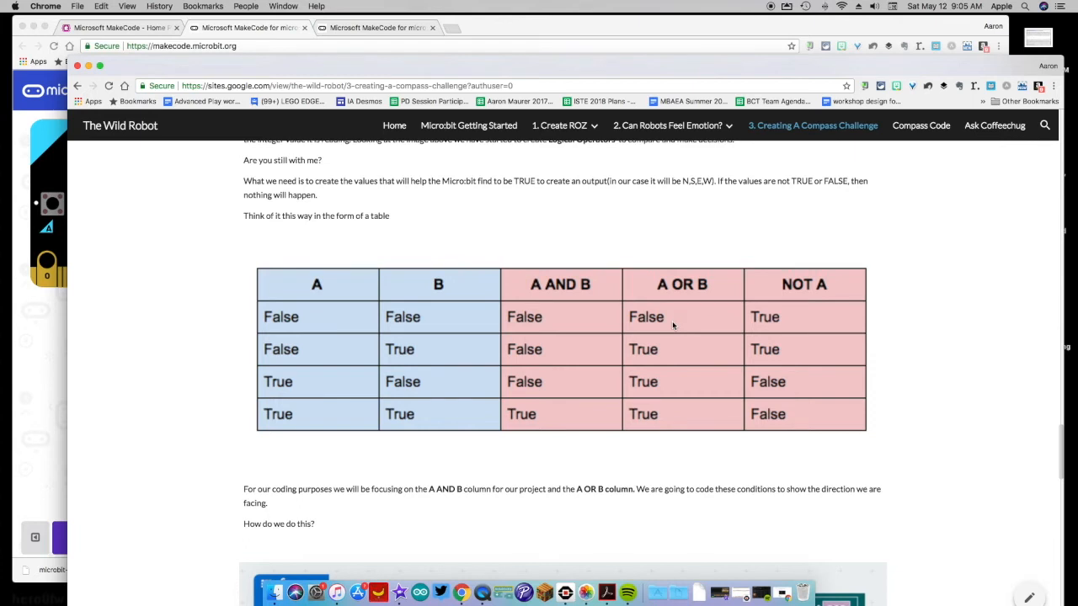
pyautogui.moveTo(370, 361)
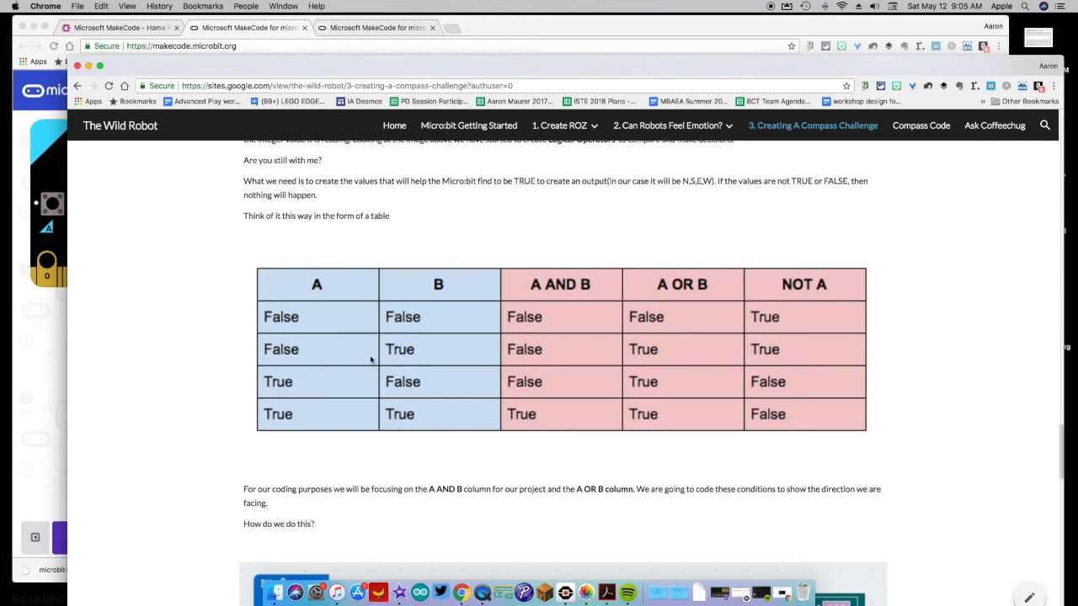
pyautogui.moveTo(282, 354)
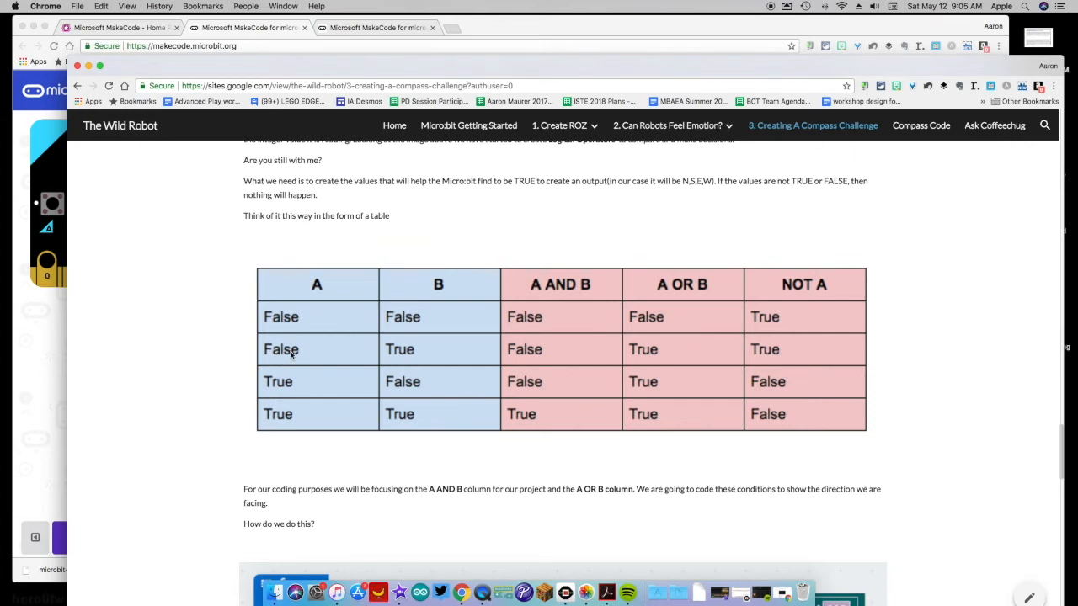
pyautogui.moveTo(413, 355)
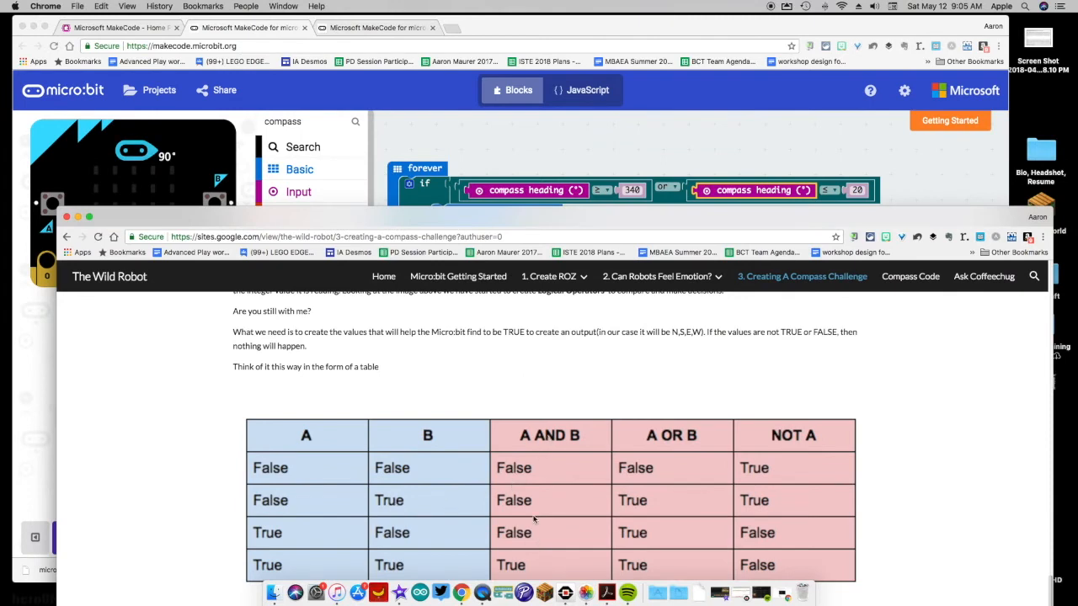
pyautogui.moveTo(665, 437)
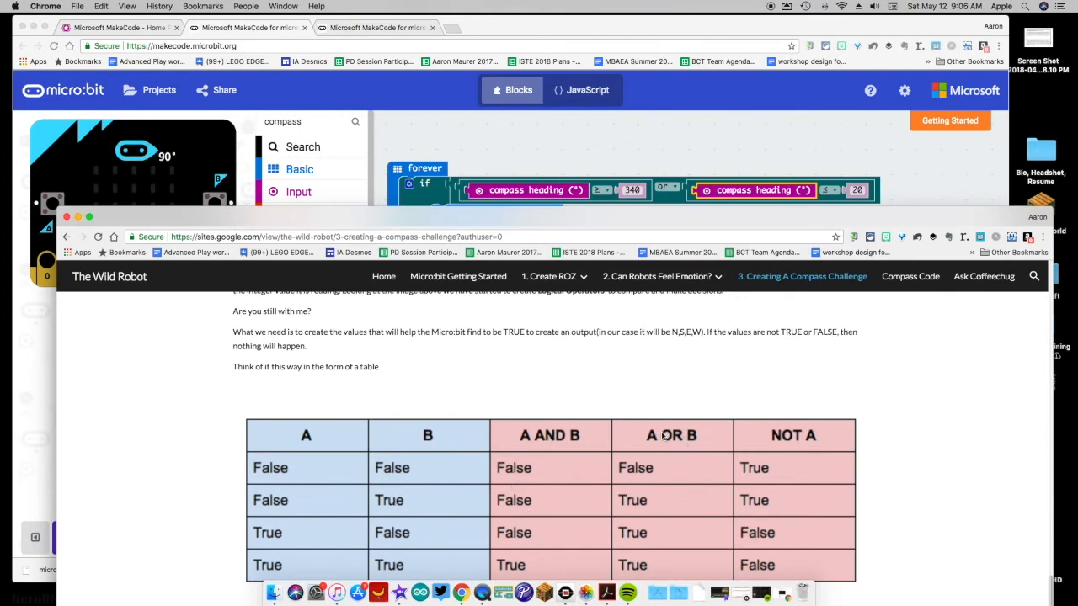
# Review the AND/OR/NOT truth table on the compass page, then return to MakeCode.
pyautogui.click(549, 277)
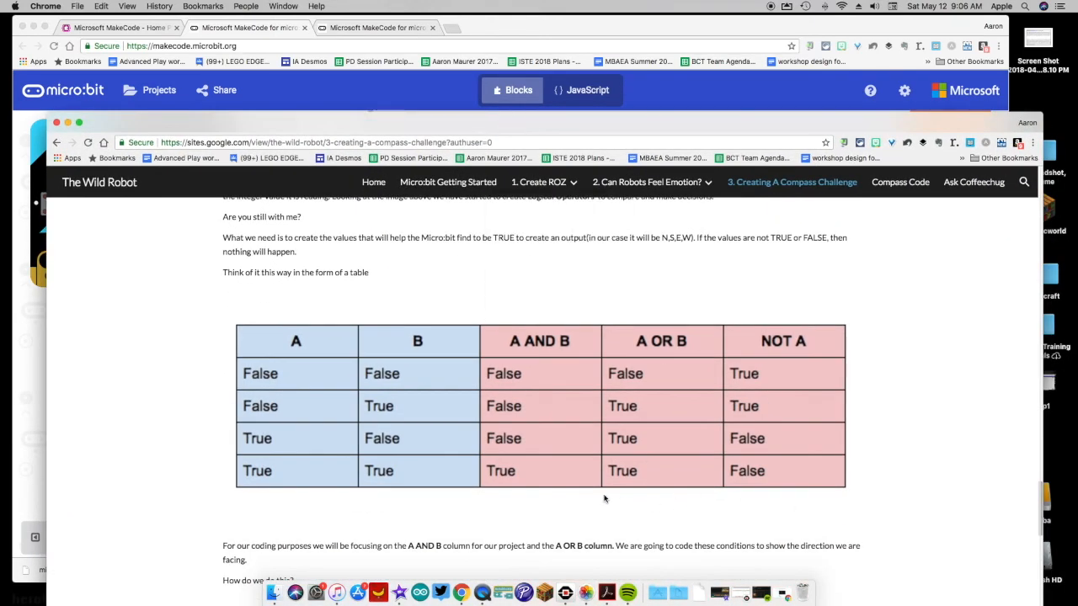
pyautogui.moveTo(602, 438)
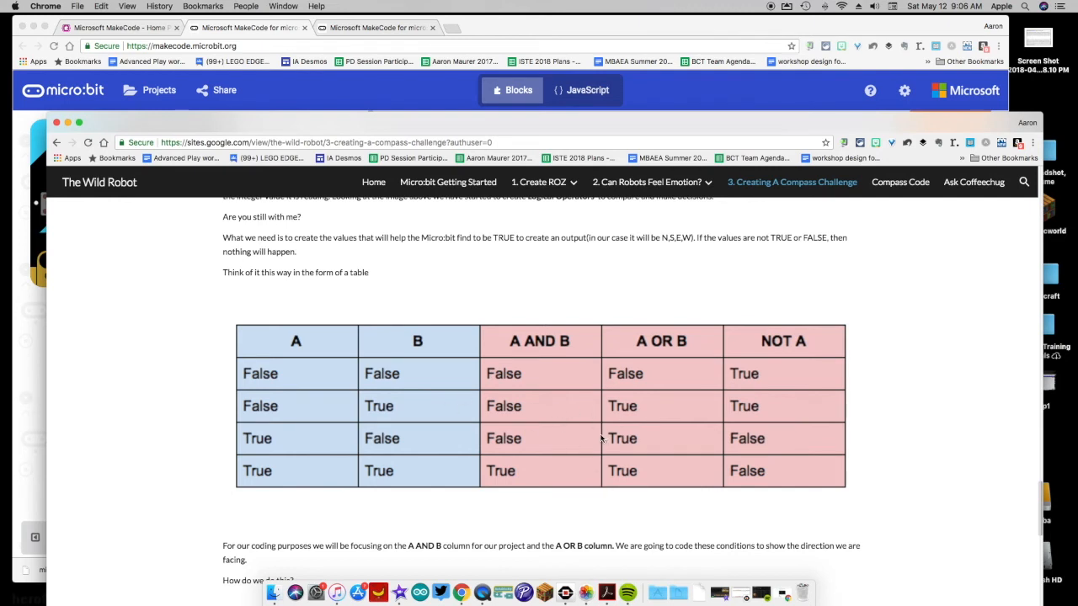
pyautogui.moveTo(352, 152)
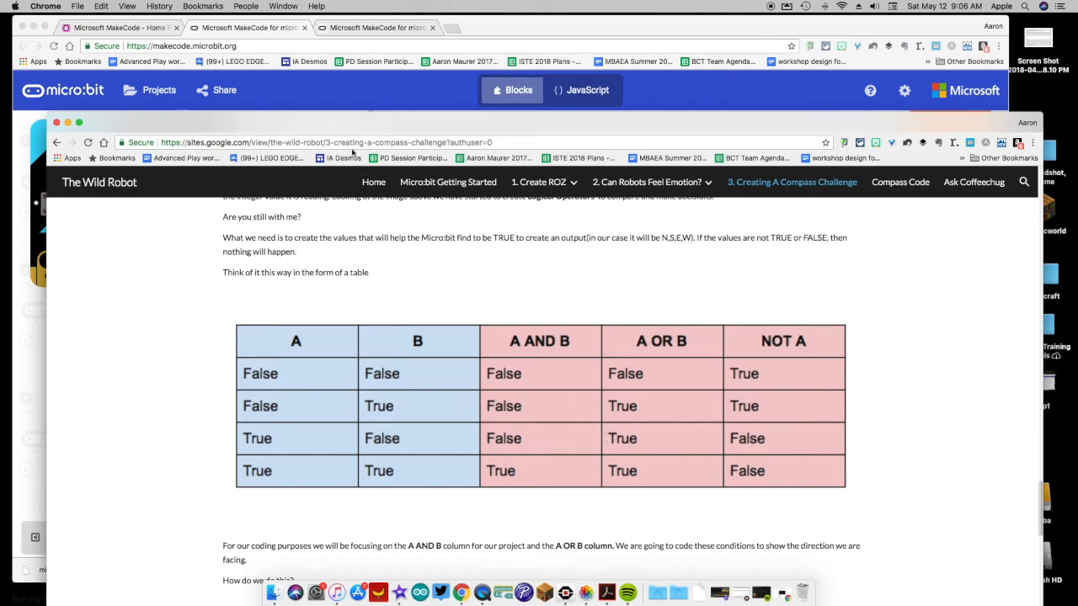
pyautogui.moveTo(519, 388)
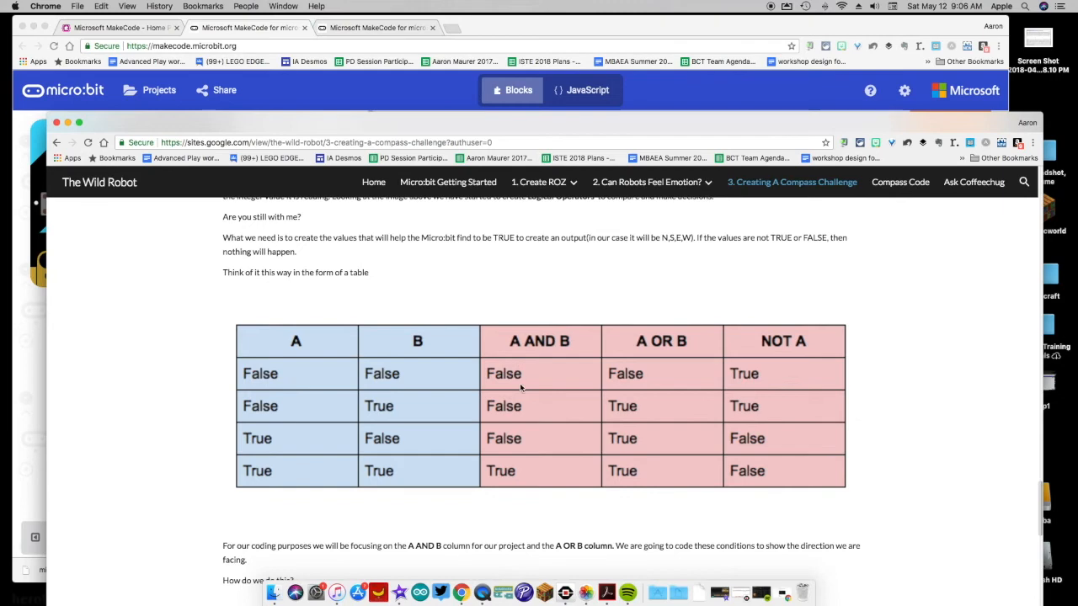
pyautogui.moveTo(615, 406)
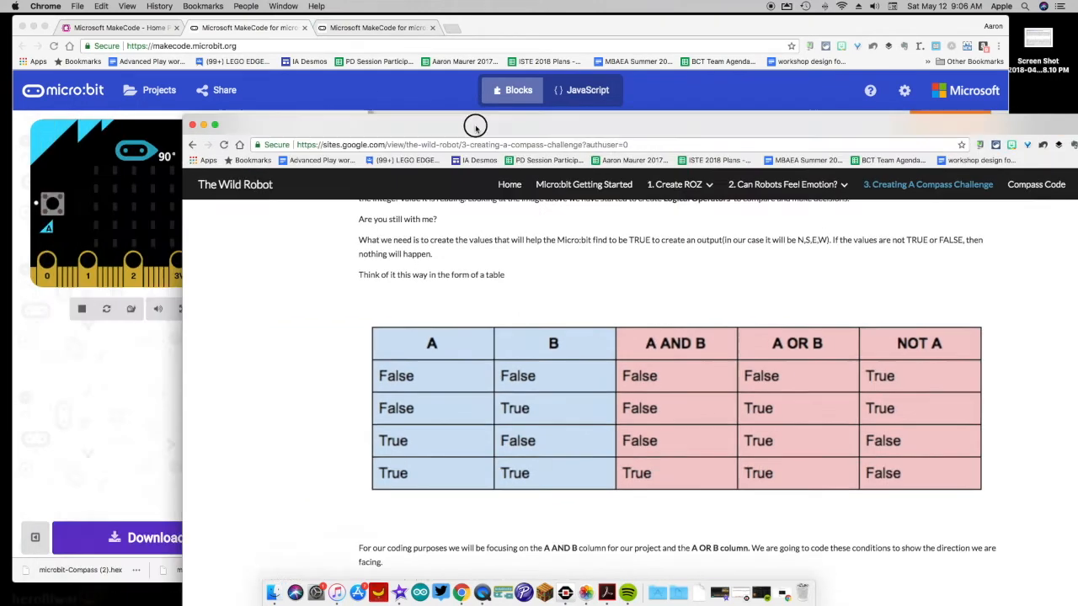
pyautogui.click(247, 27)
pyautogui.write('70')
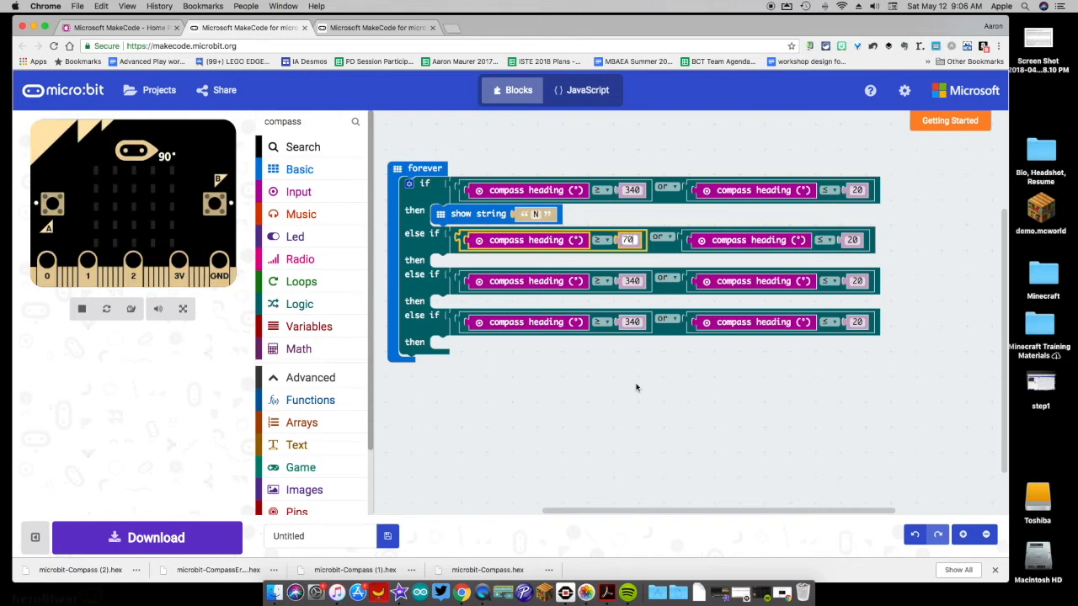
# Join the east condition's comparisons with and, setting the upper bound to 110.
pyautogui.click(662, 236)
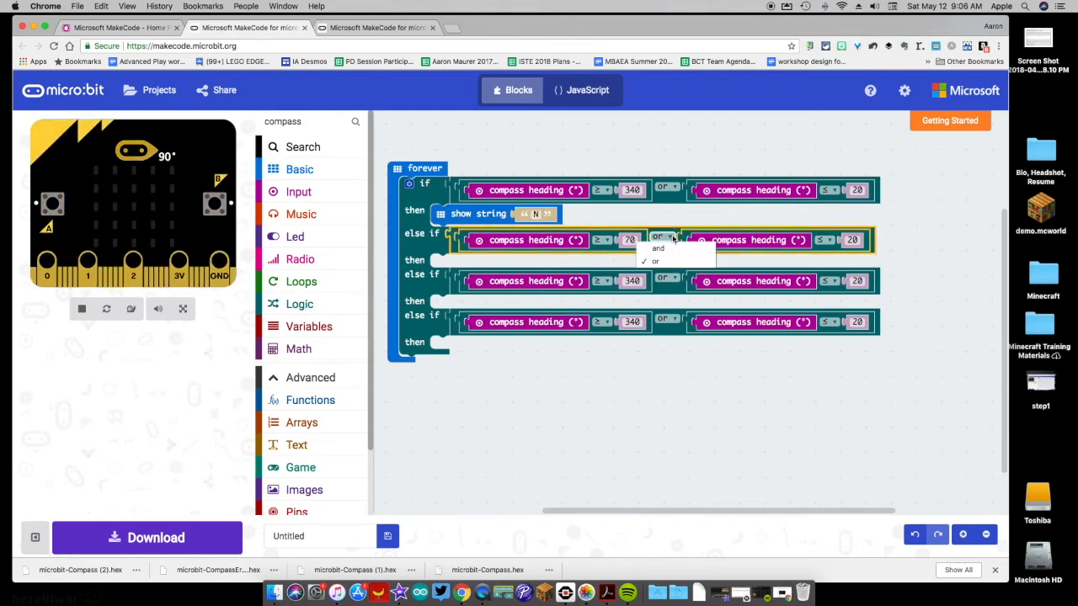
pyautogui.click(656, 248)
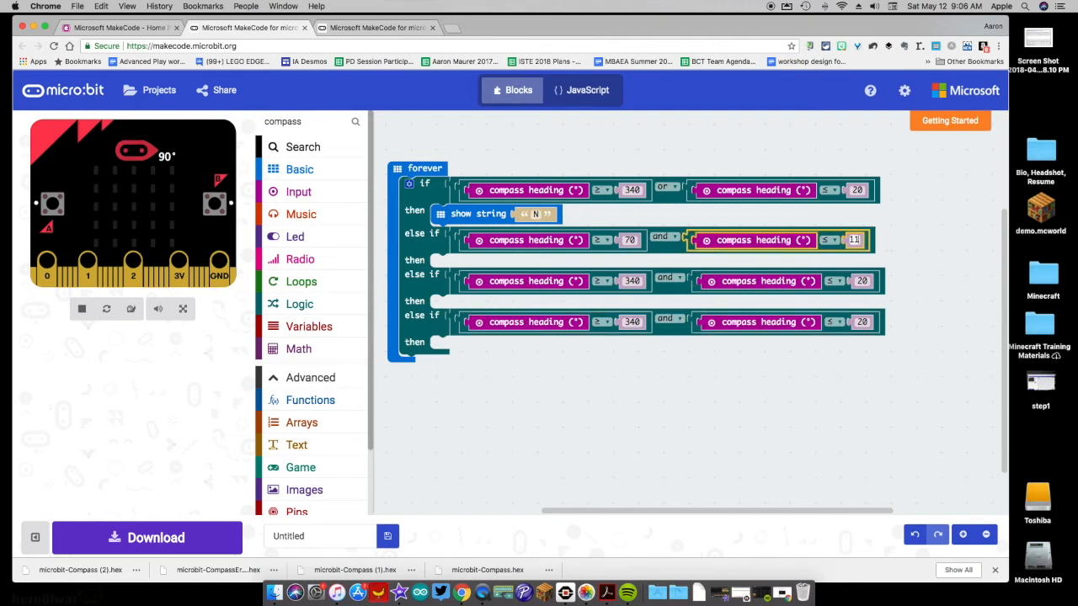
pyautogui.write('110')
pyautogui.write('E')
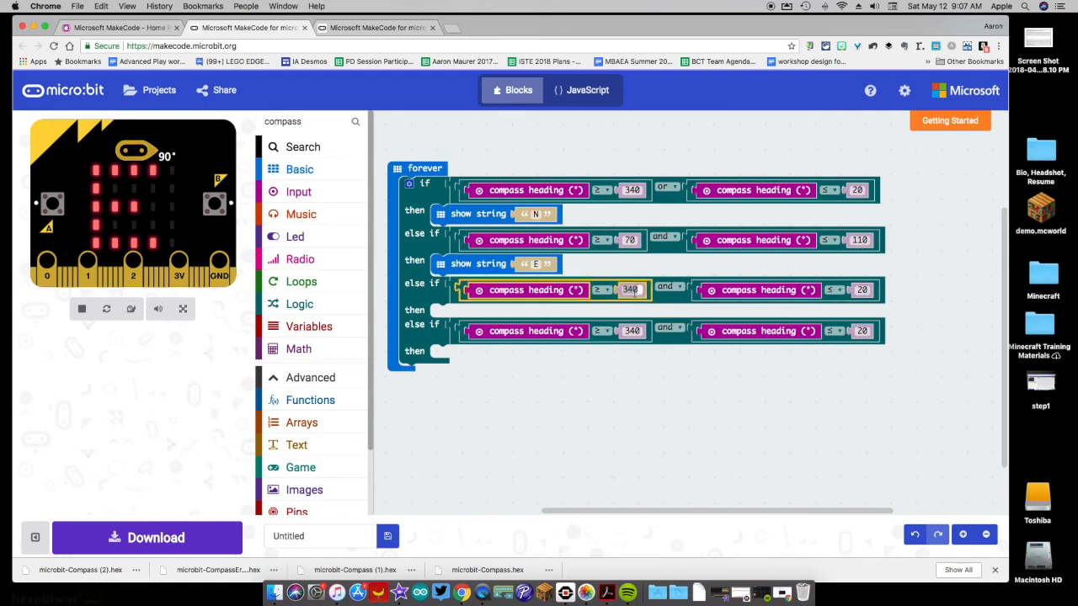
# Set the south branch to 160–190 showing "S" and the west branch from 250 showing "W".
pyautogui.write('160')
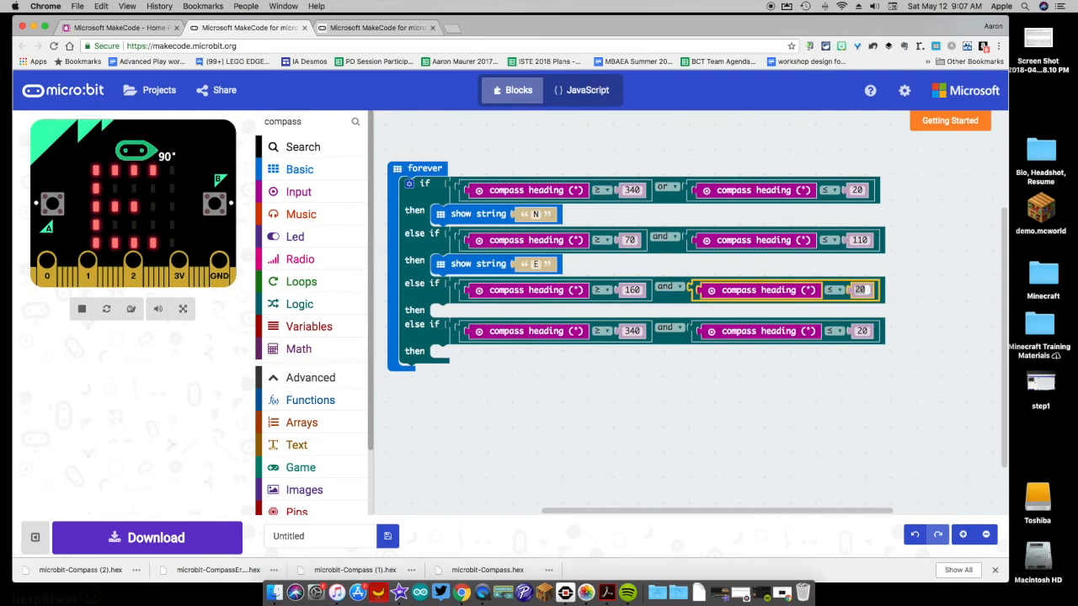
pyautogui.write('190')
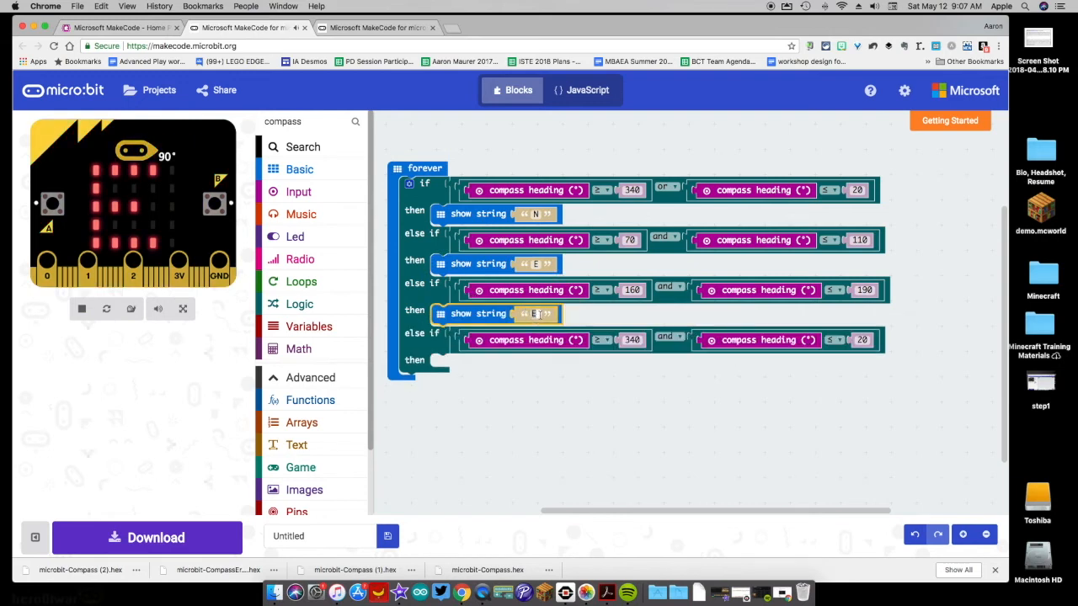
pyautogui.write('S')
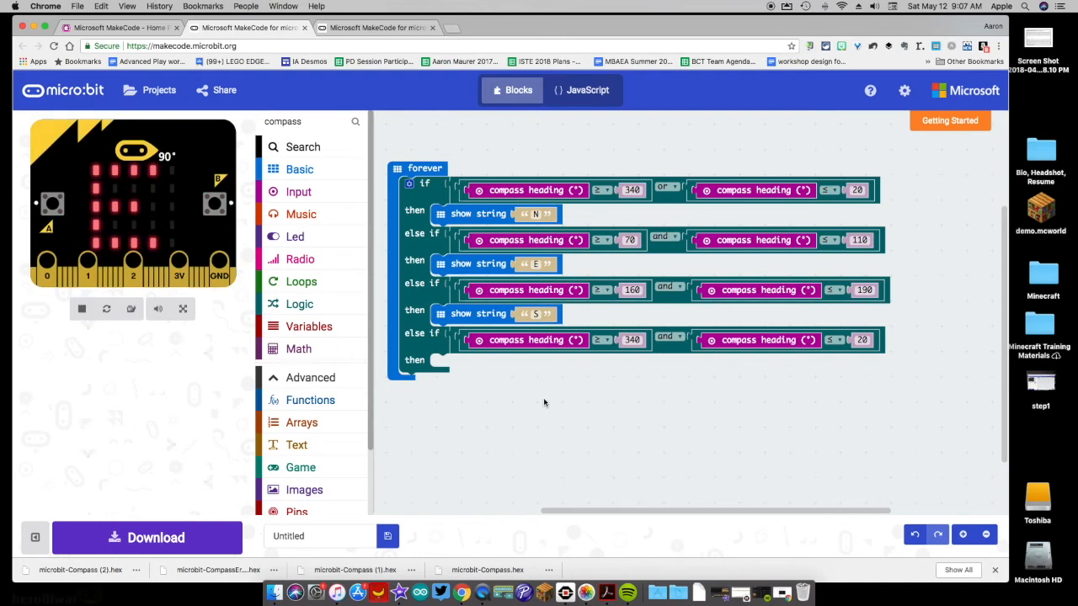
pyautogui.click(630, 340)
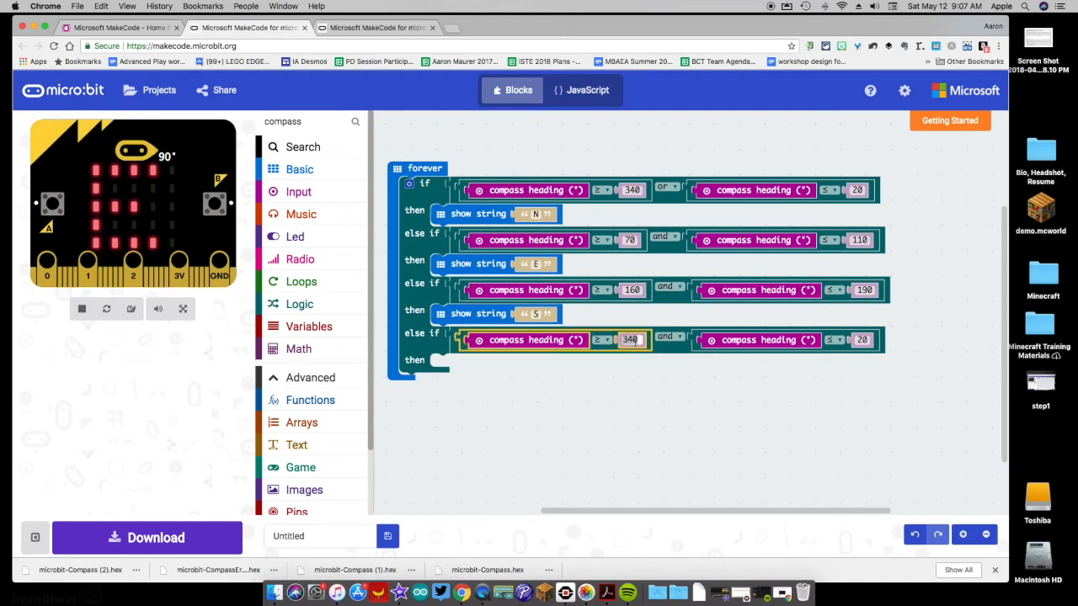
pyautogui.write('250')
pyautogui.click(863, 339)
pyautogui.write('290')
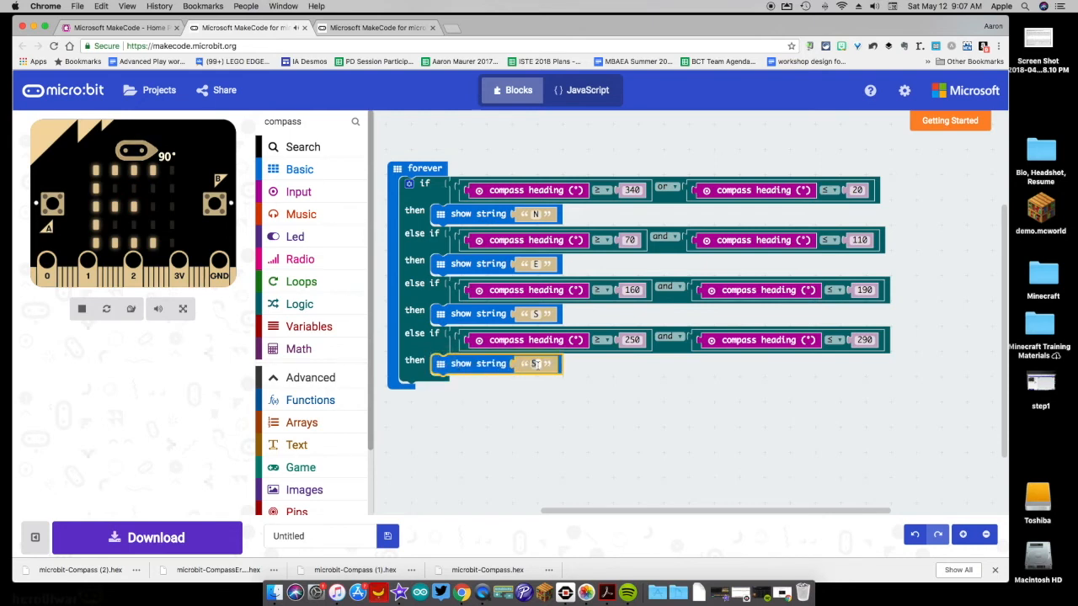
pyautogui.write('W')
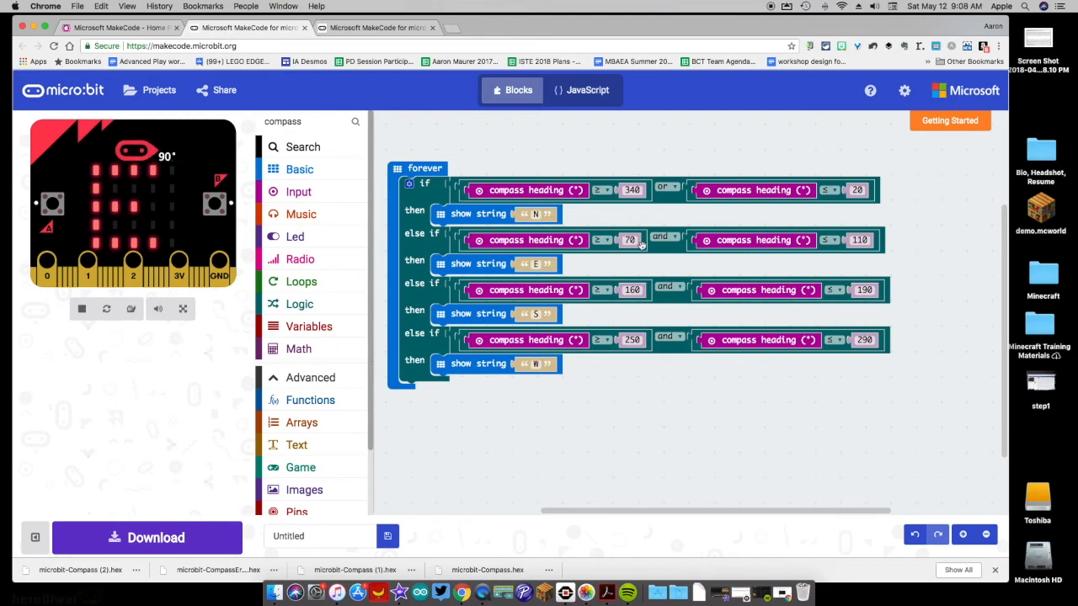
pyautogui.moveTo(631, 248)
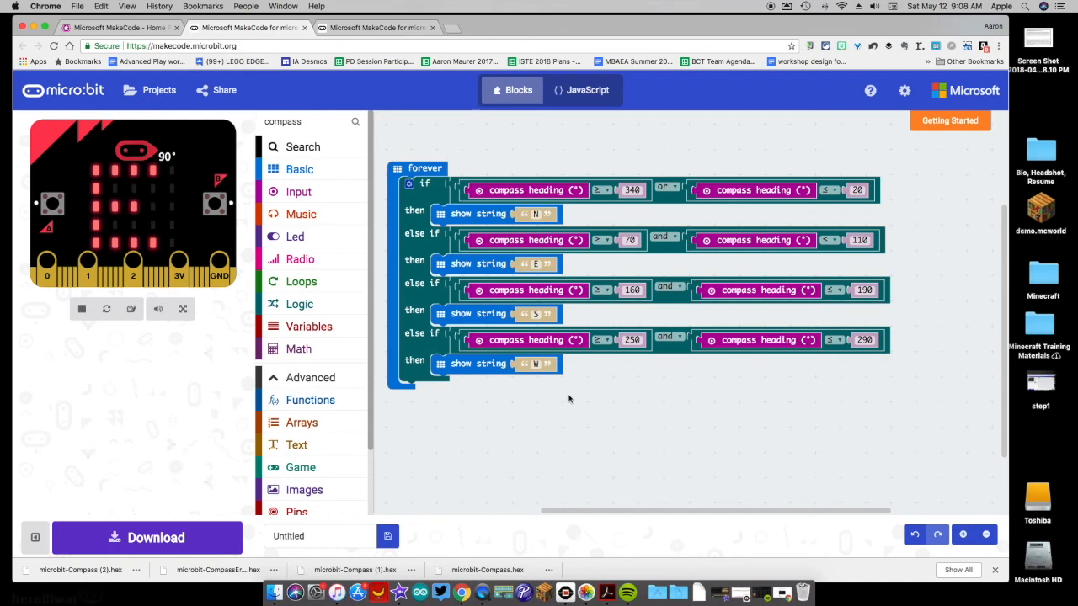
pyautogui.moveTo(577, 370)
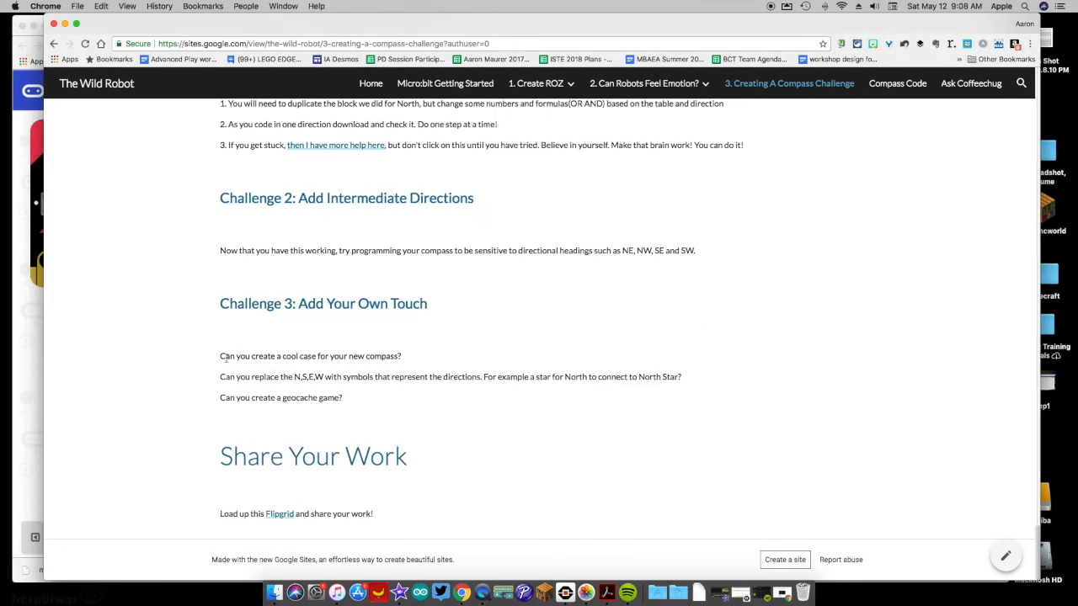
# Highlight the symbol-replacement sentence and the Challenge 2 intermediate directions section.
pyautogui.tripleClick(310, 356)
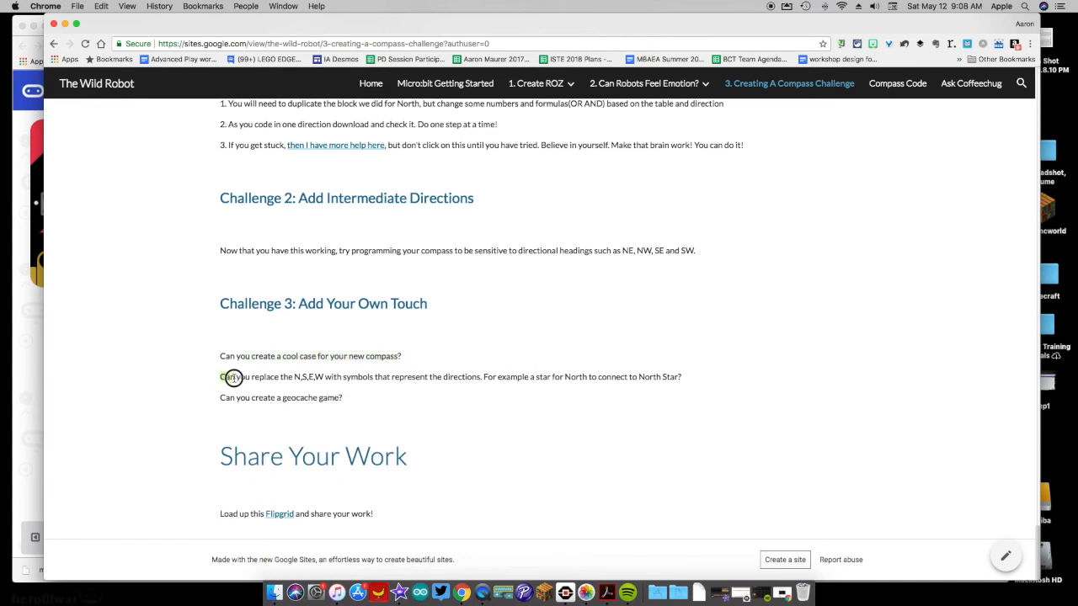
pyautogui.moveTo(220, 377); pyautogui.dragTo(341, 377)
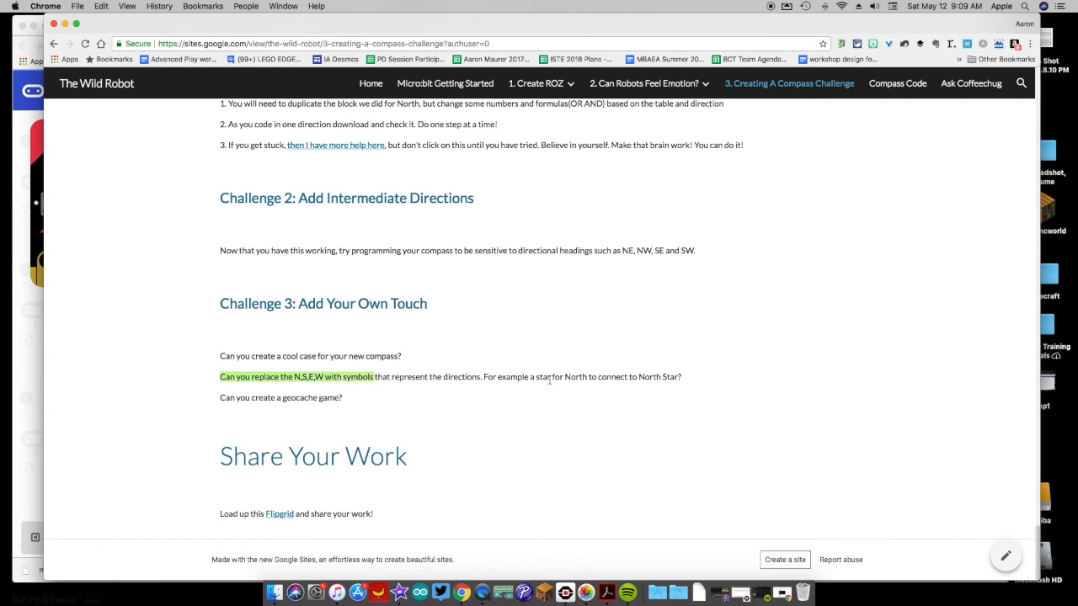
pyautogui.moveTo(361, 405)
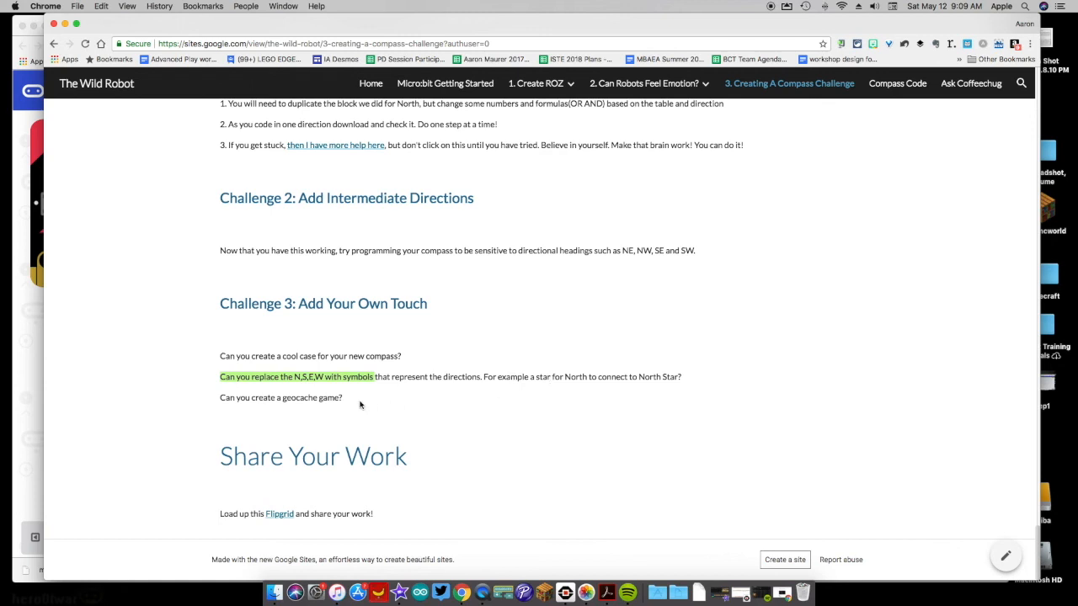
pyautogui.moveTo(322, 409)
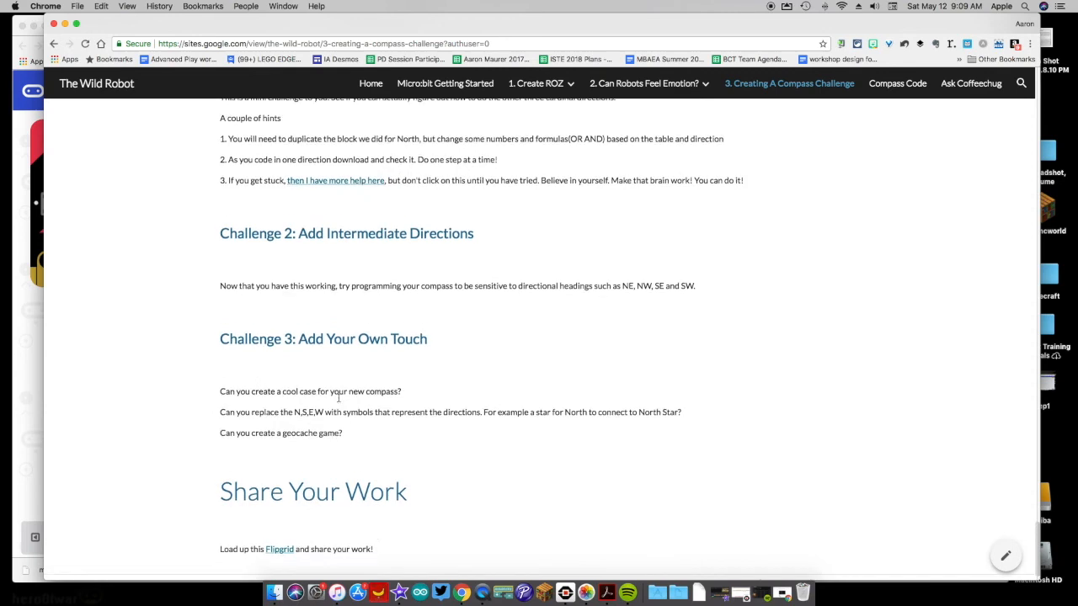
pyautogui.scroll(3)
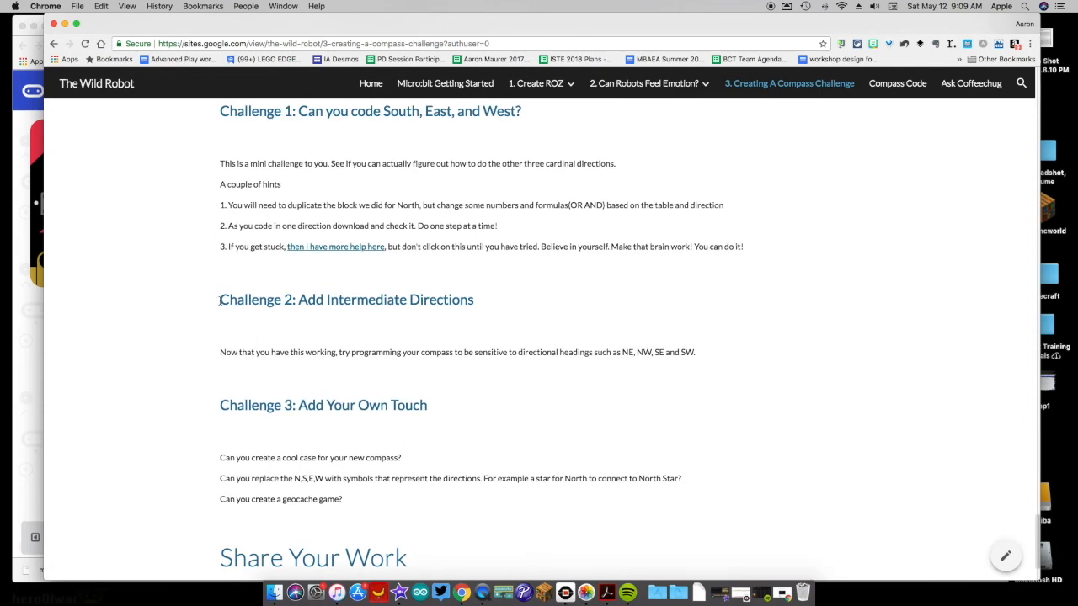
pyautogui.moveTo(220, 299); pyautogui.dragTo(696, 352)
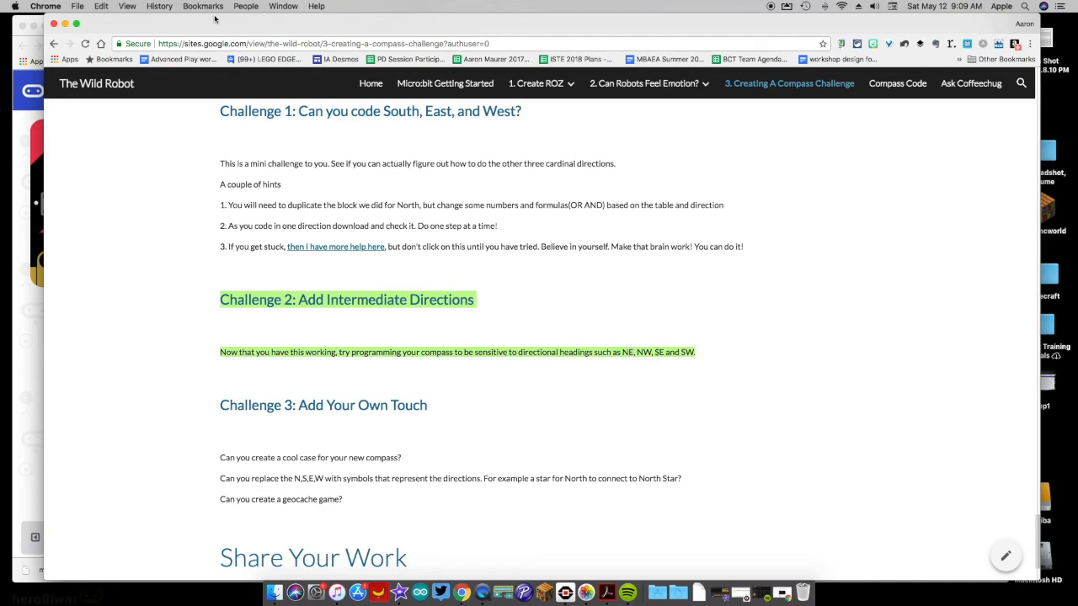
pyautogui.scroll(3)
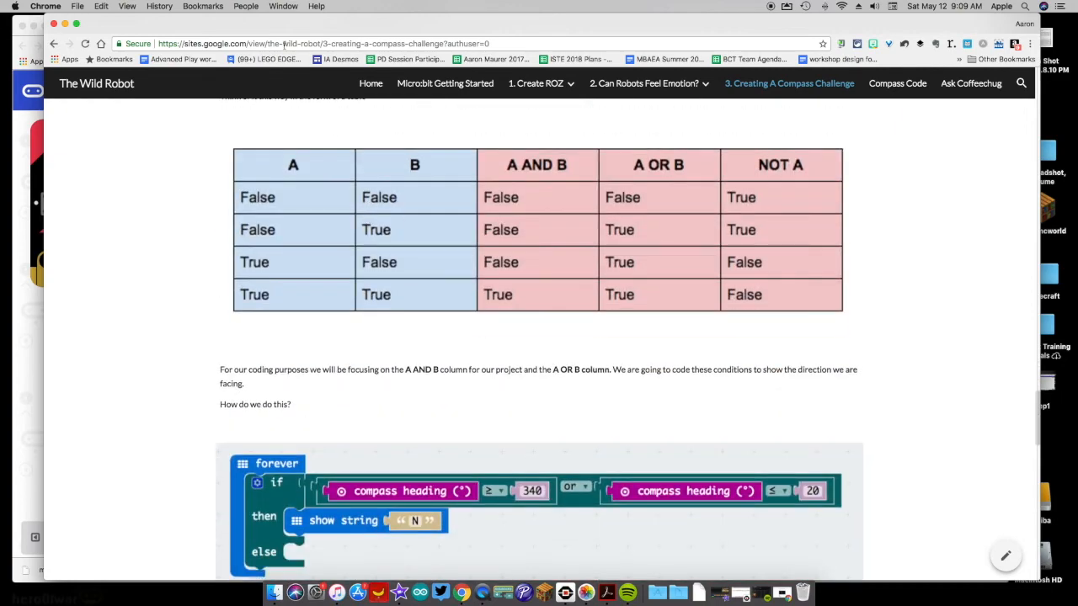
pyautogui.scroll(-3)
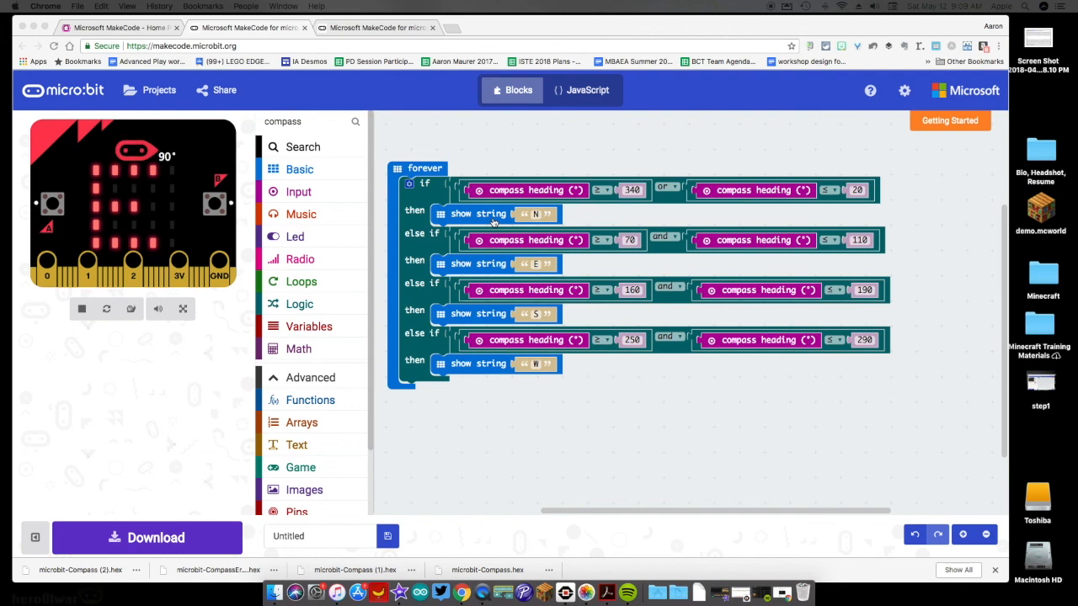
pyautogui.moveTo(657, 439)
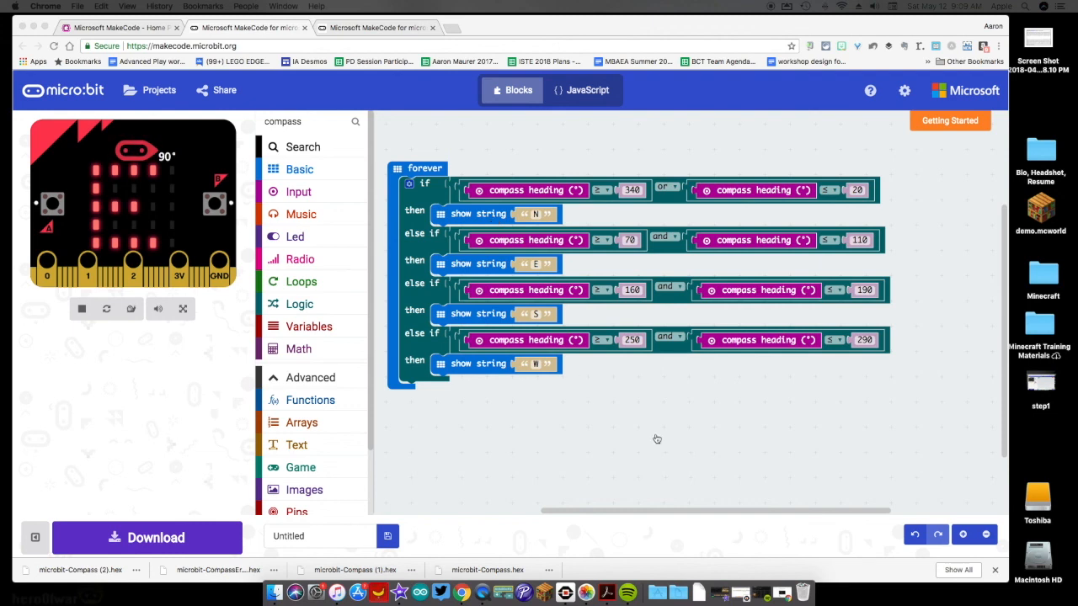